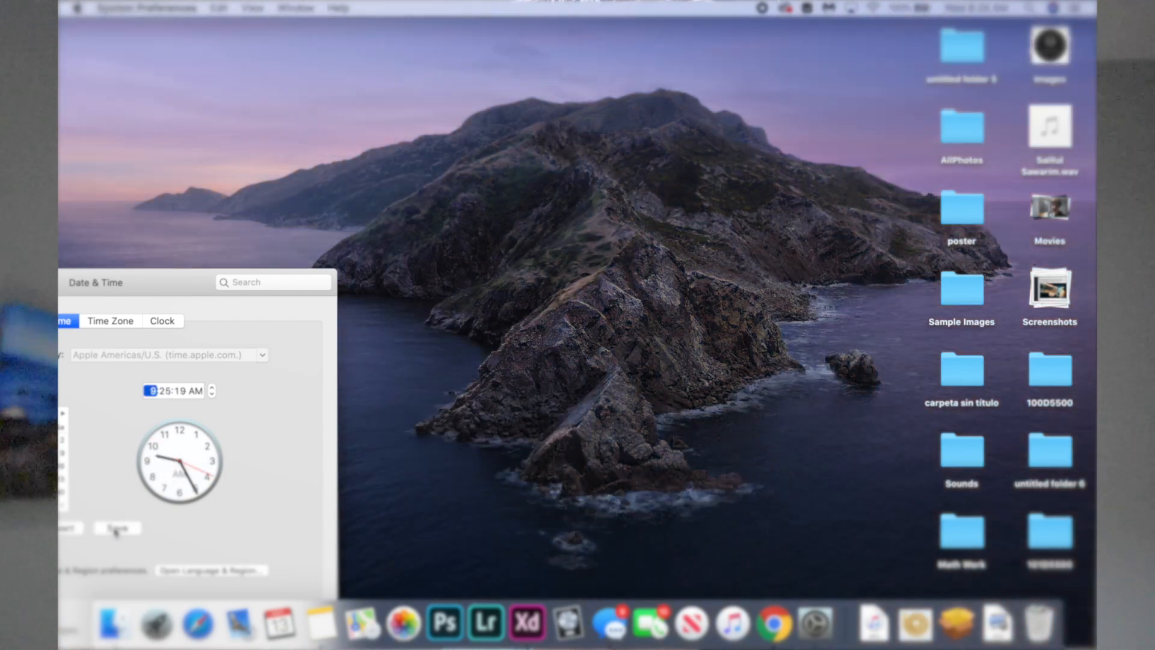
Step: Set the Minecraft world time to 3000 for a morning view
click(118, 528)
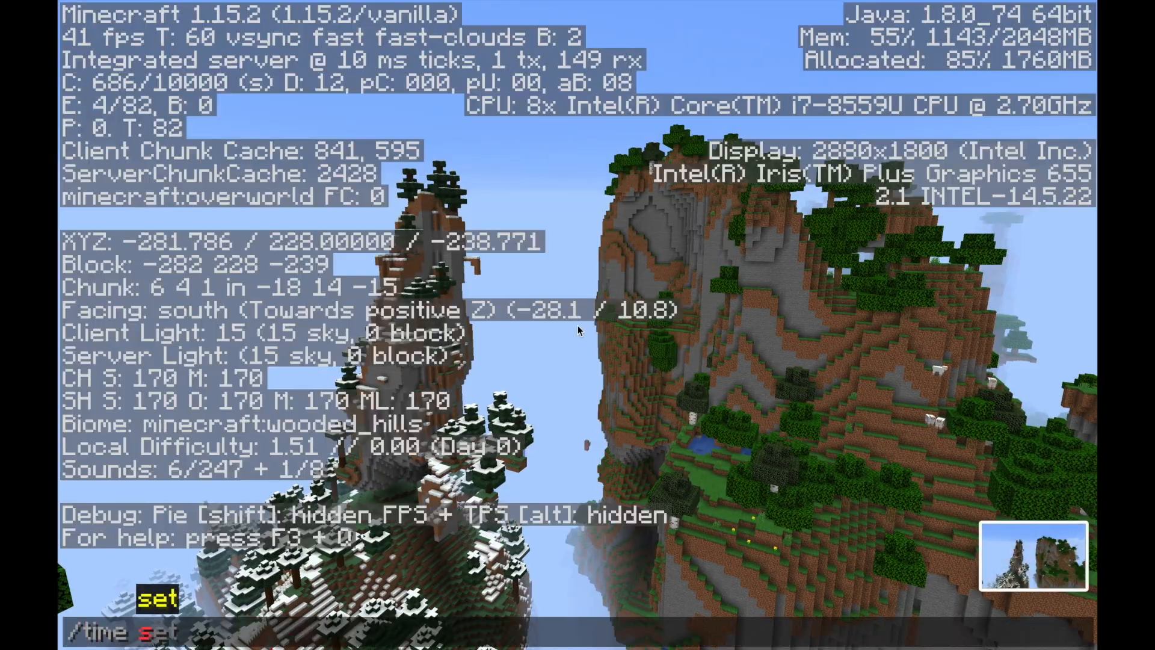
text(3000)
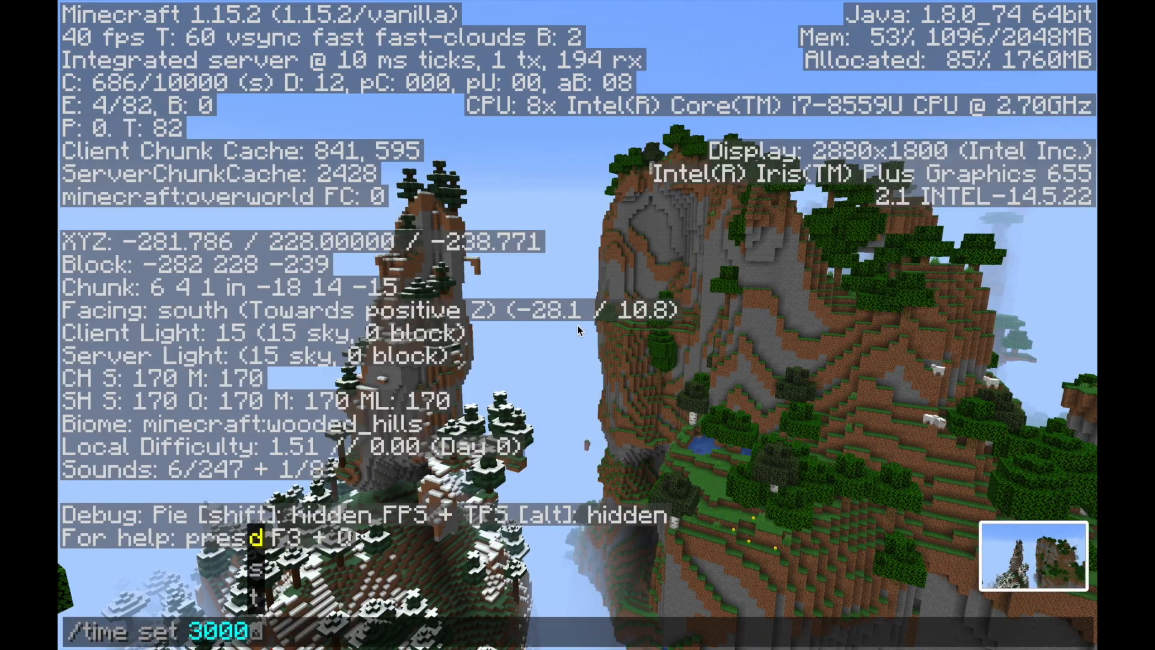
key(f3)
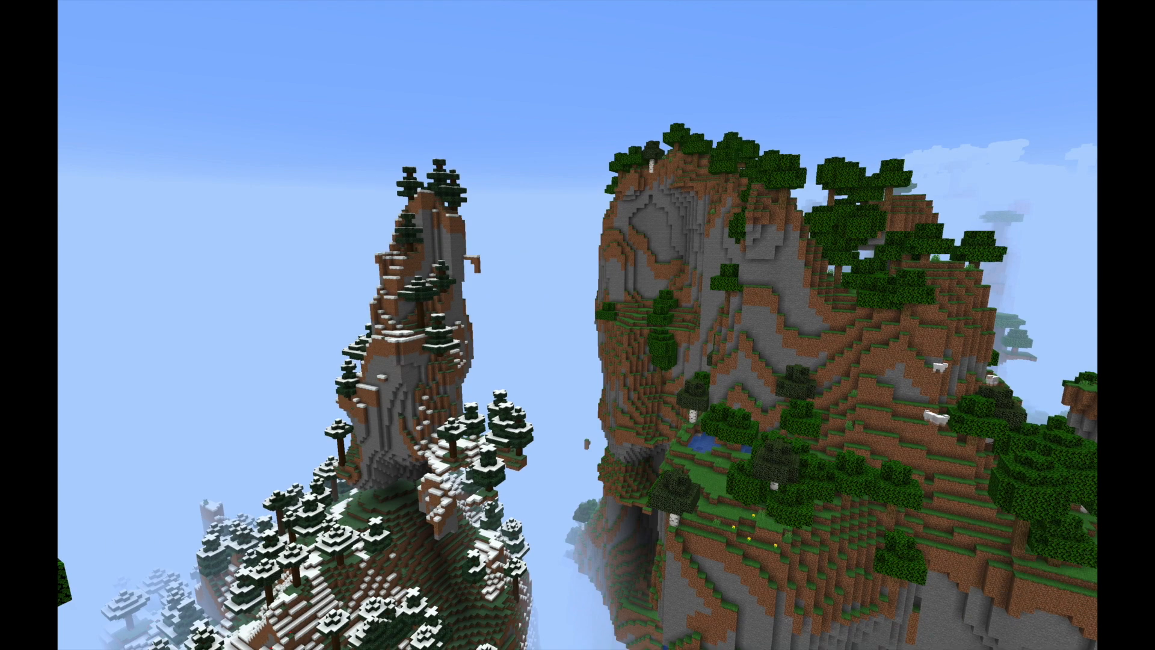
key(F3)
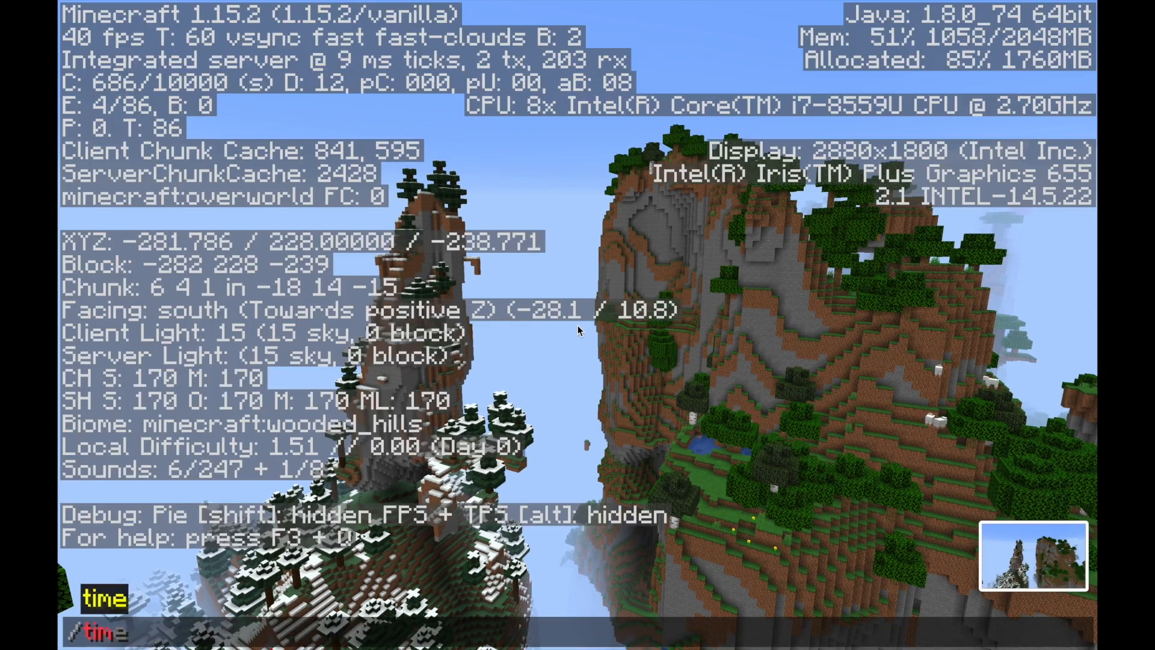
key(F3)
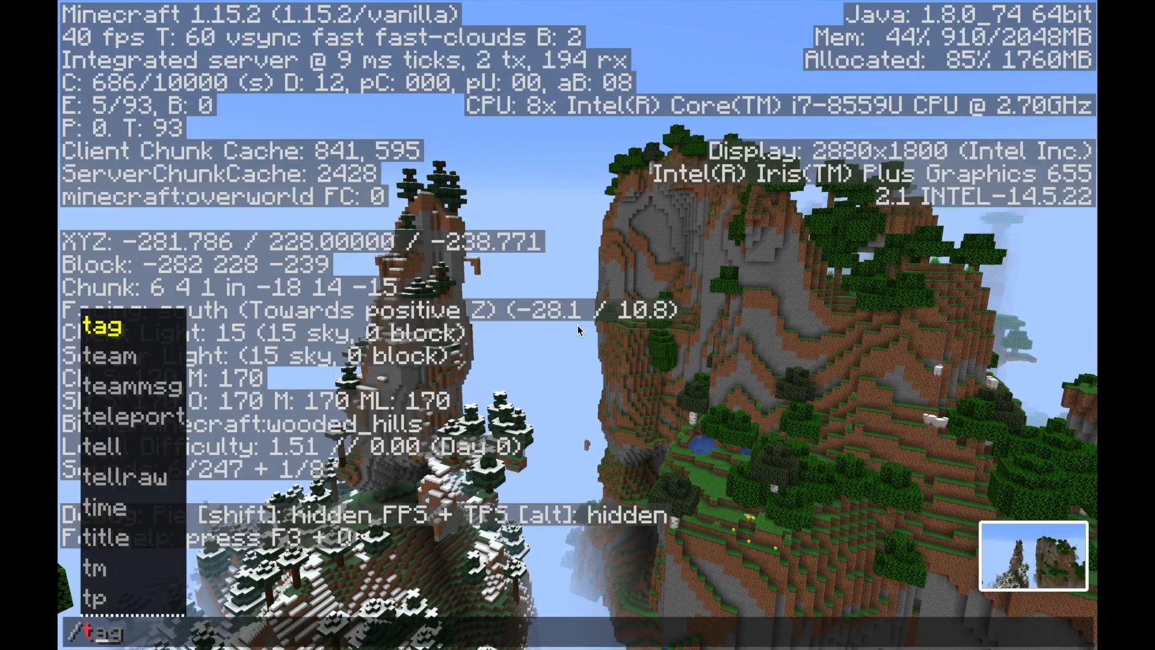
Step: Set the world time to 11000 for late afternoon, then to day with 2000
text(time set 11000)
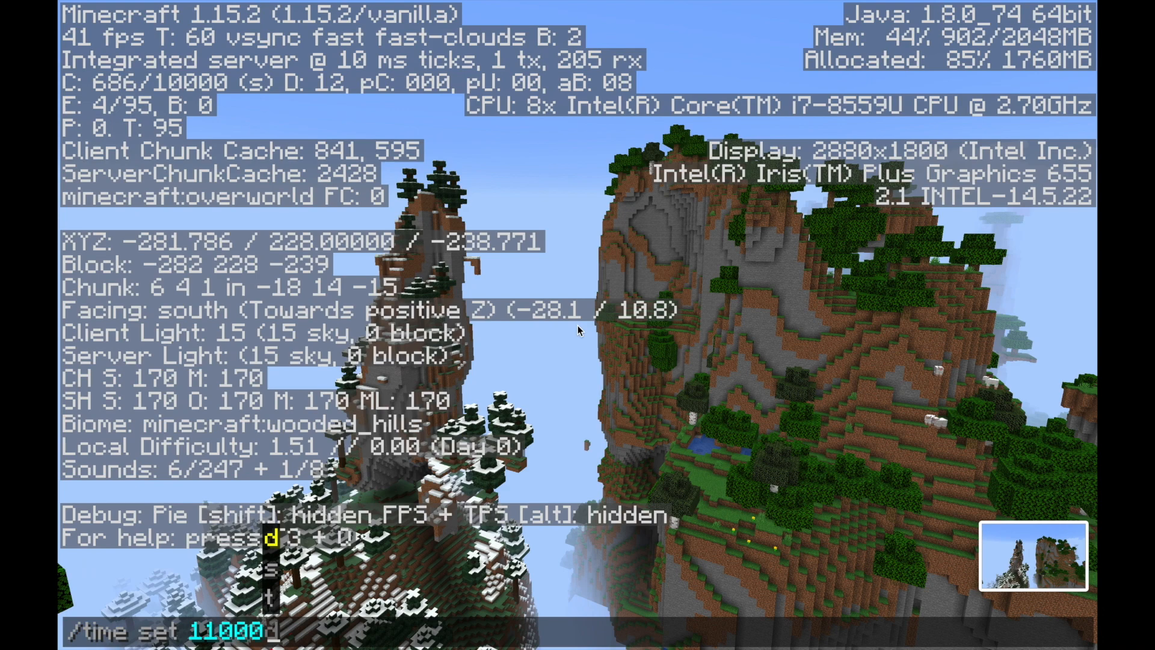
key(F3)
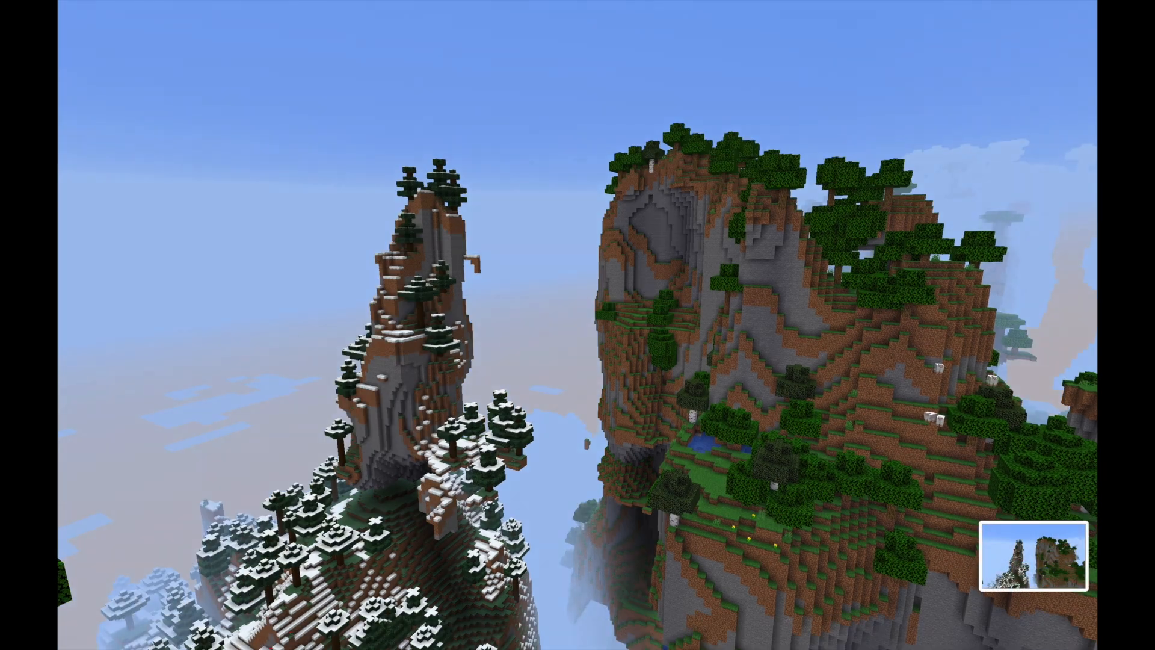
key(f3)
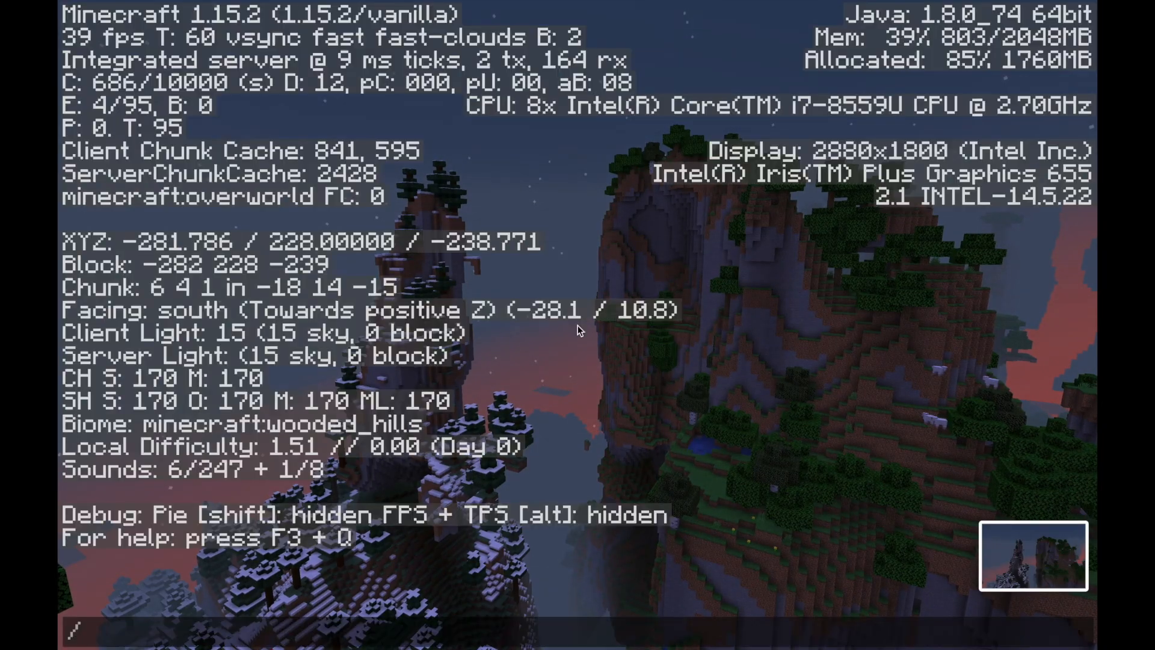
text(/time set 1d)
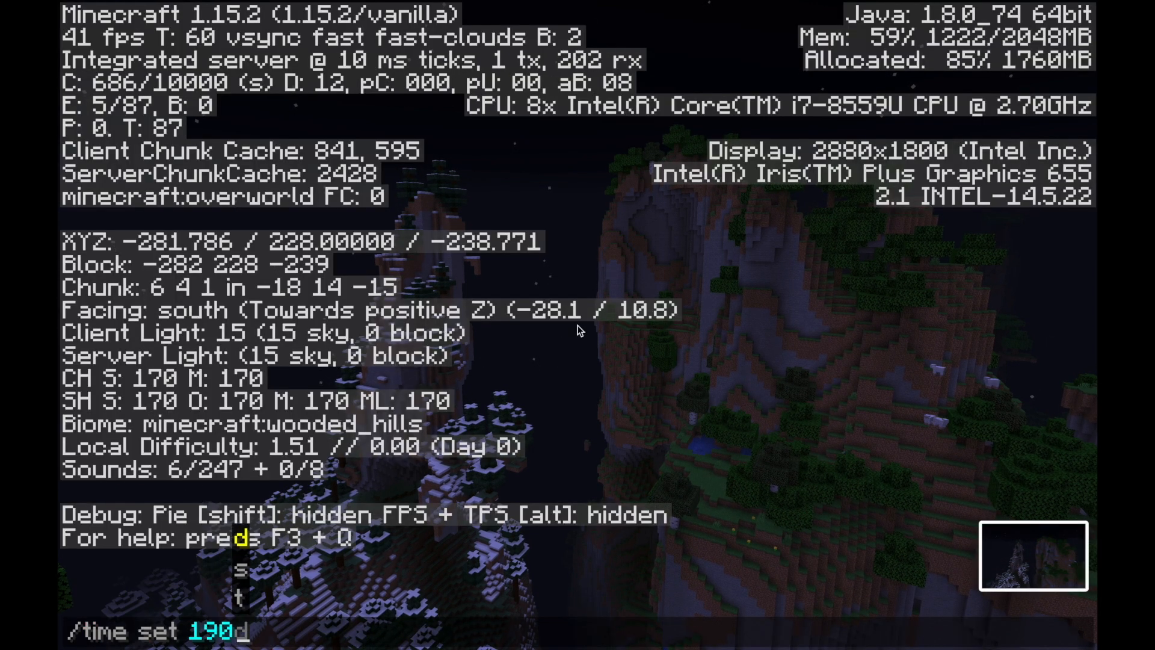
text(2000)
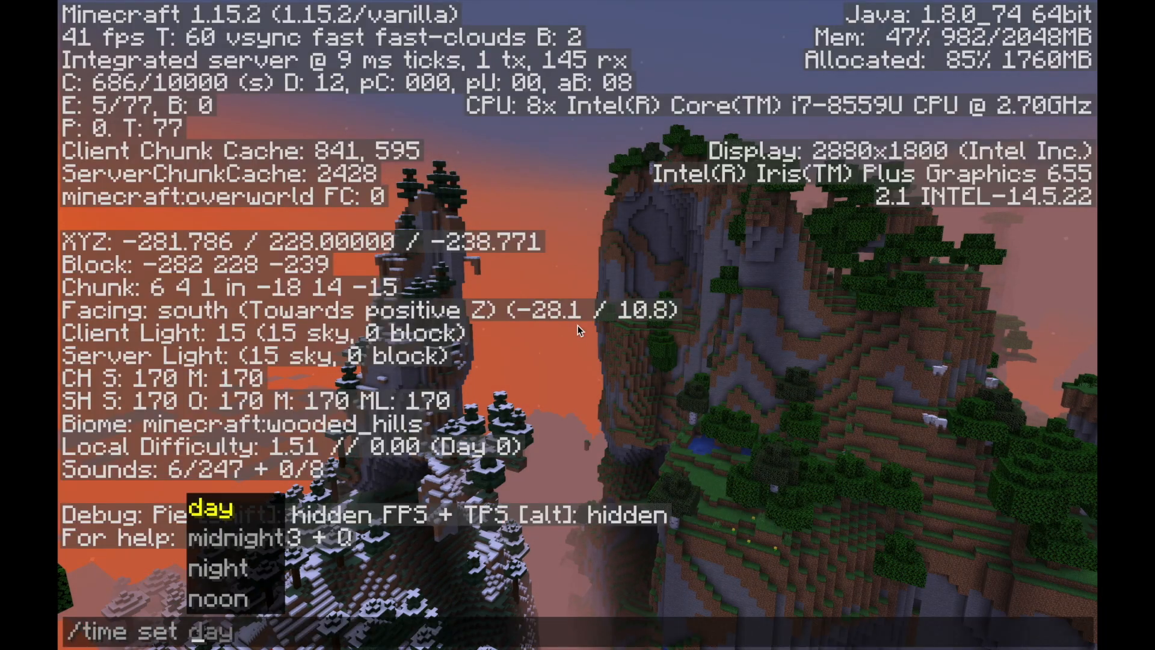
key(Enter)
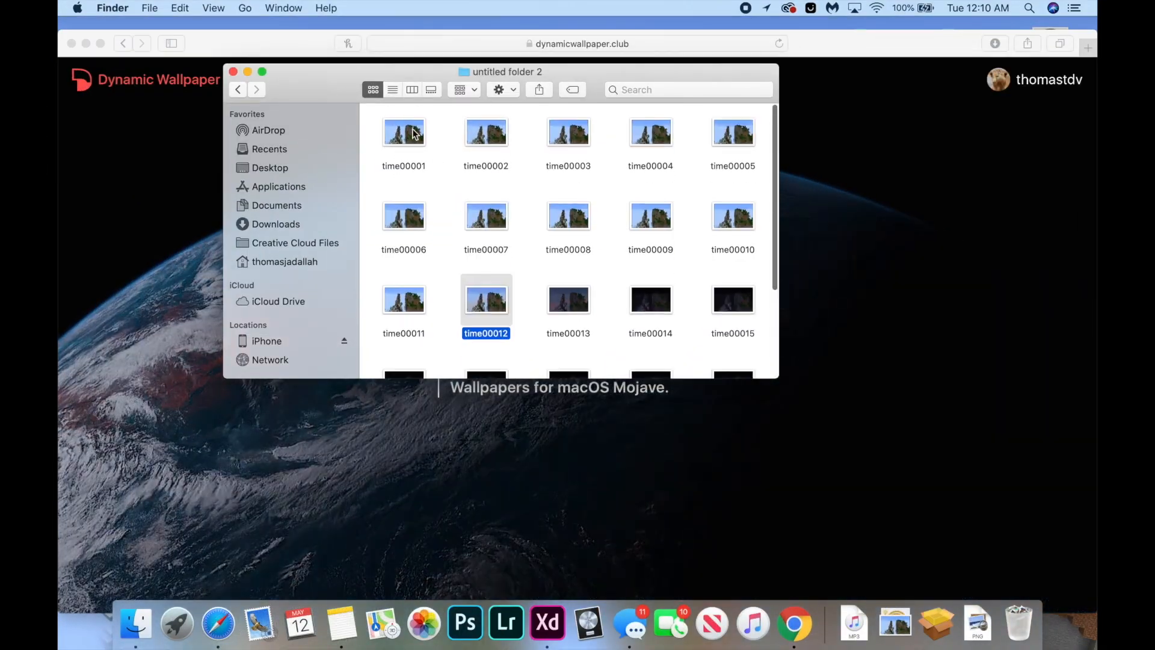
Step: Rename screenshots such as time00001 and time00021 to their plain sequence numbers
click(403, 132)
text(7)
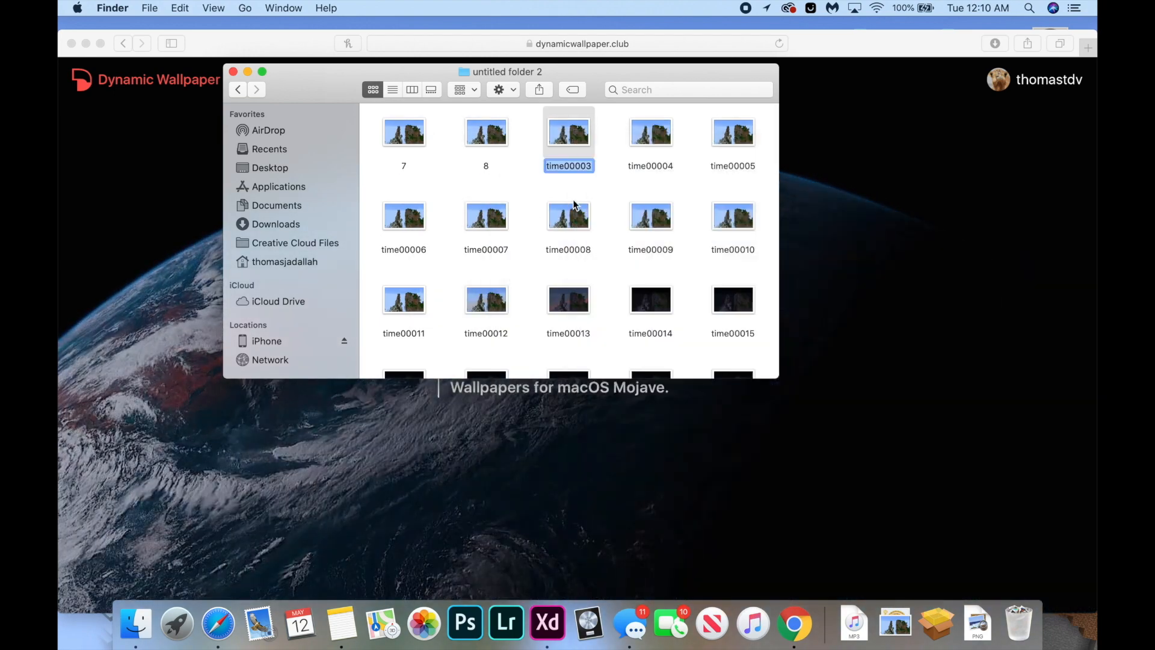
right_click(732, 132)
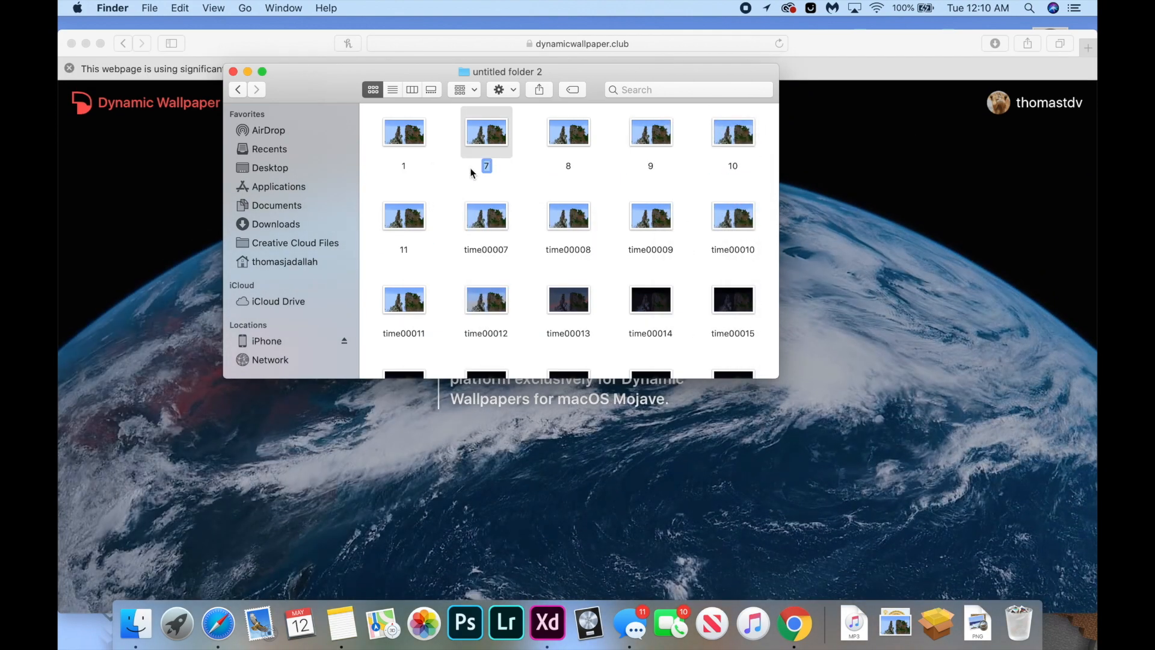
right_click(403, 131)
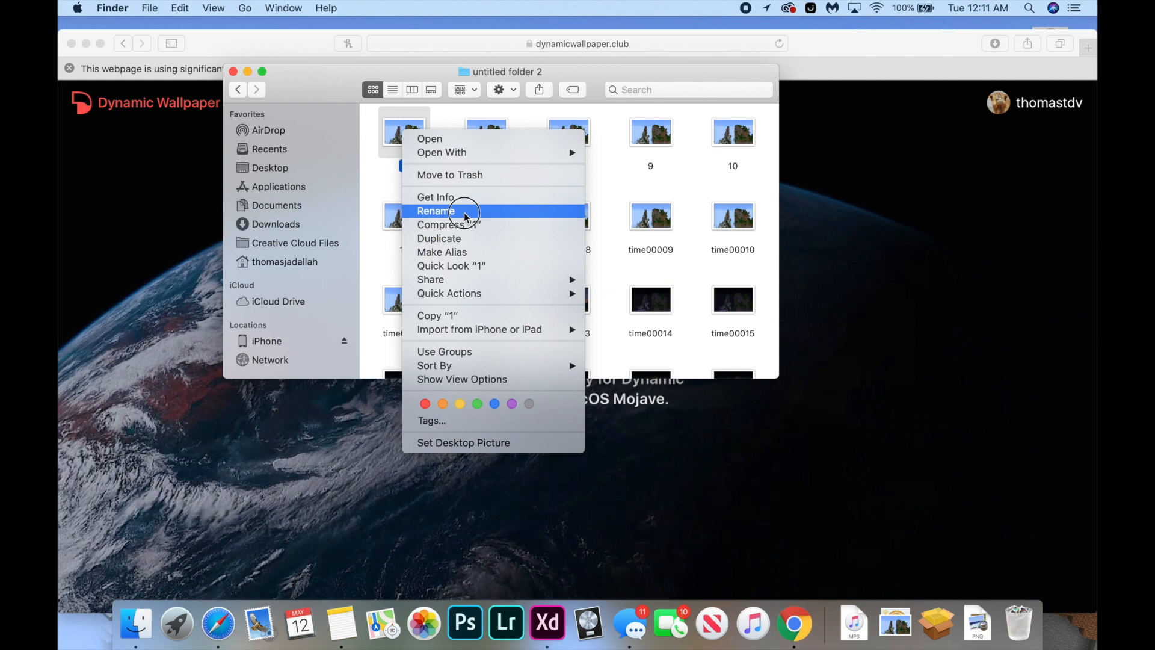
click(435, 211)
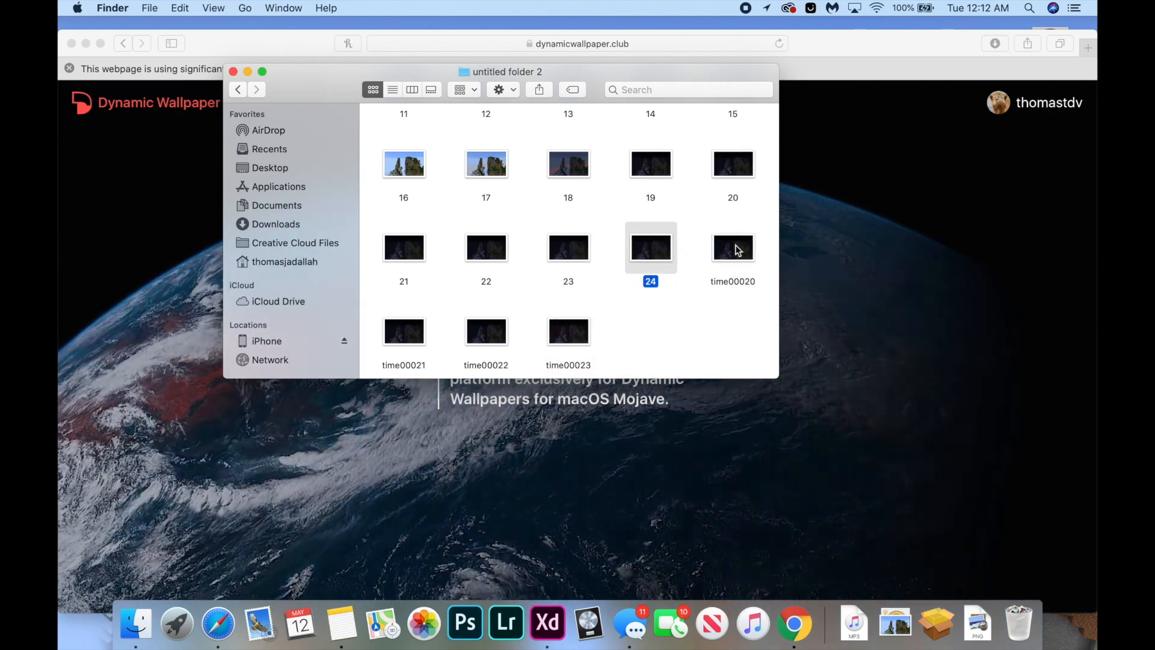
right_click(404, 331)
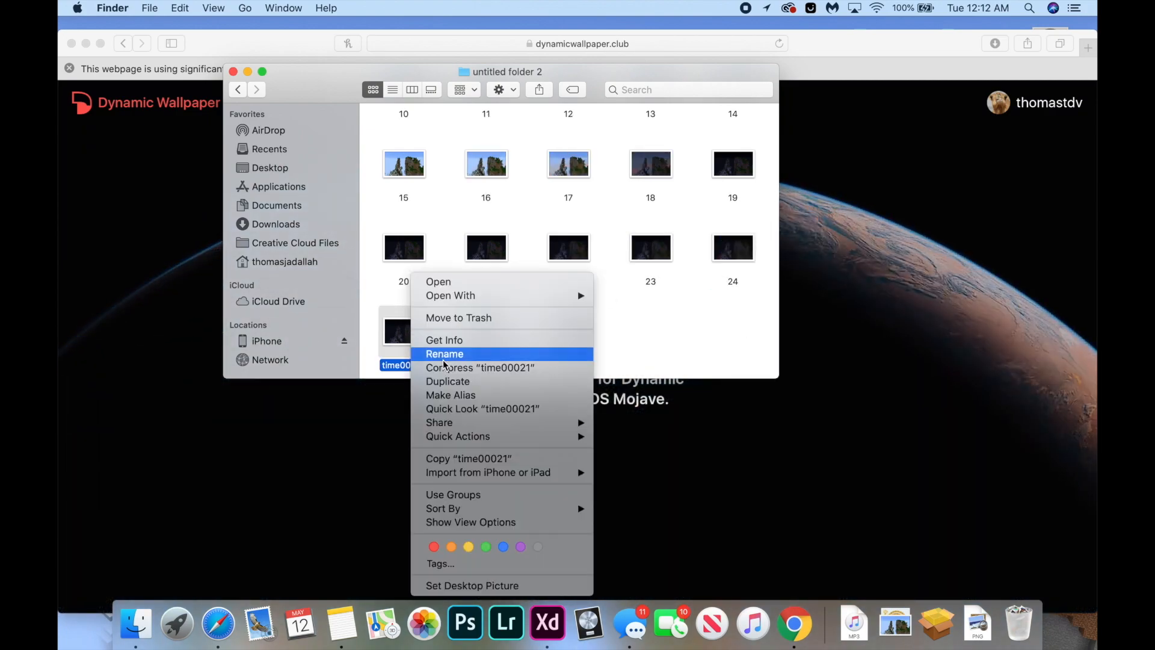
click(444, 353)
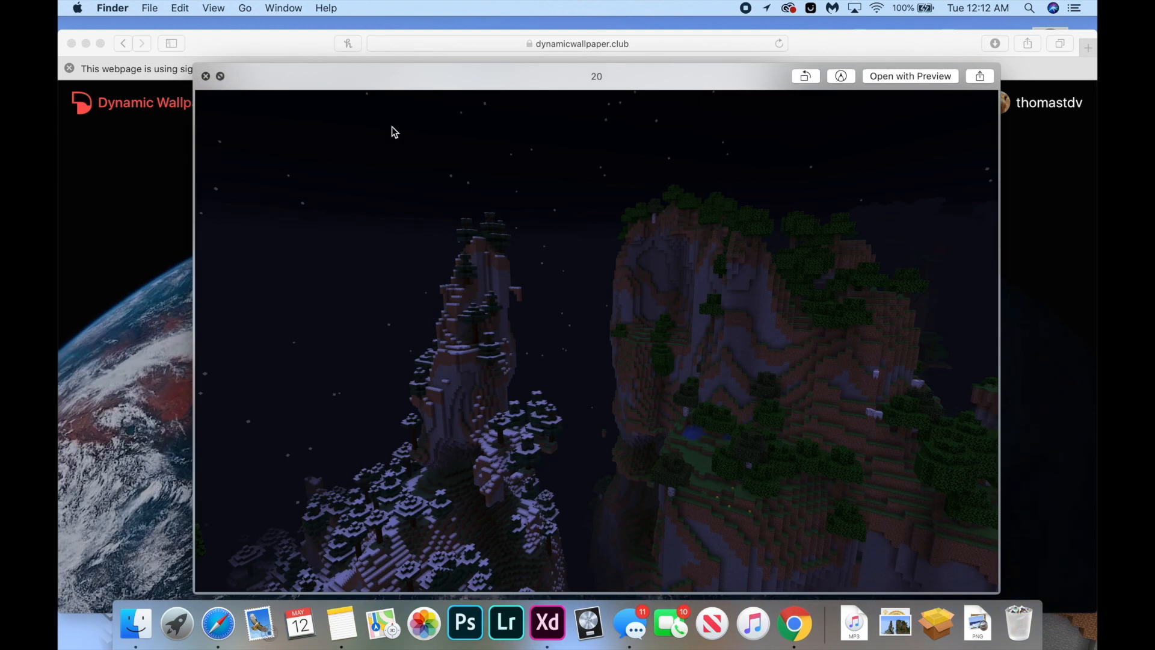
Step: Close the Quick Look preview of night image 20
click(207, 76)
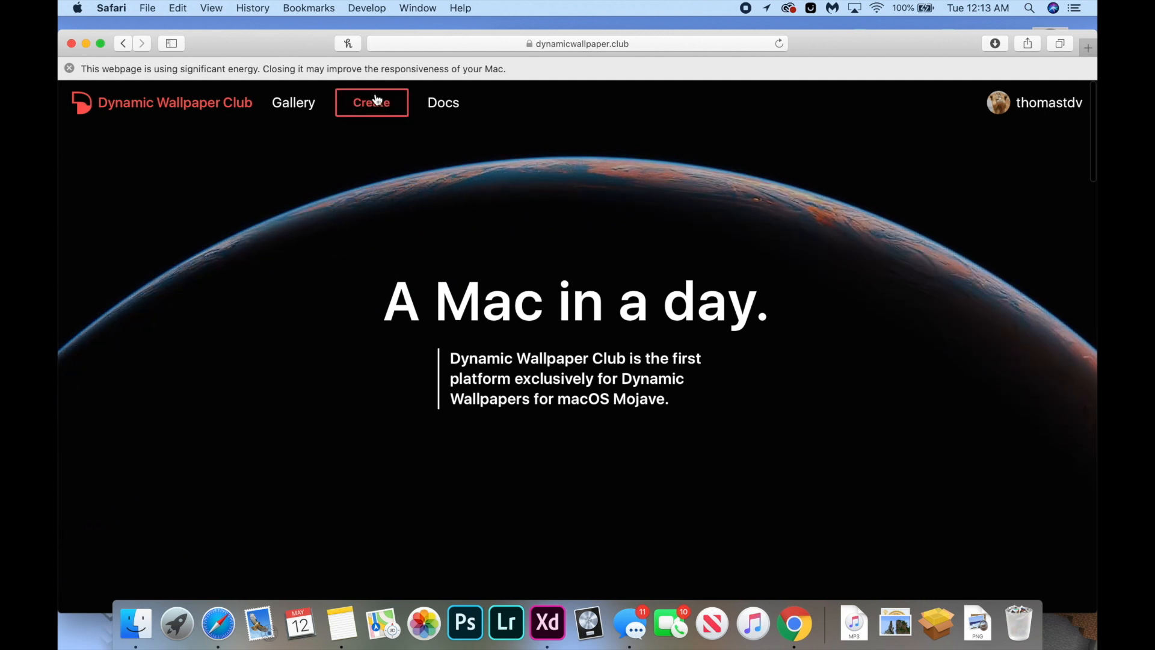
Step: Start a new wallpaper on the Create form named 'Minecraft'
click(371, 103)
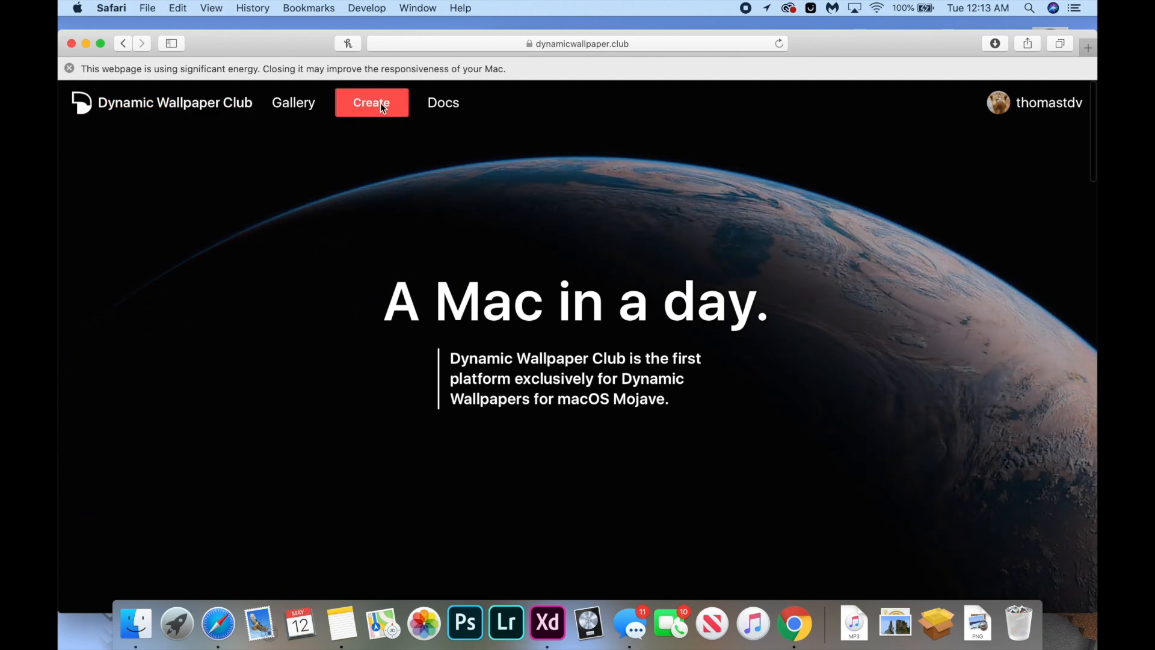
click(371, 103)
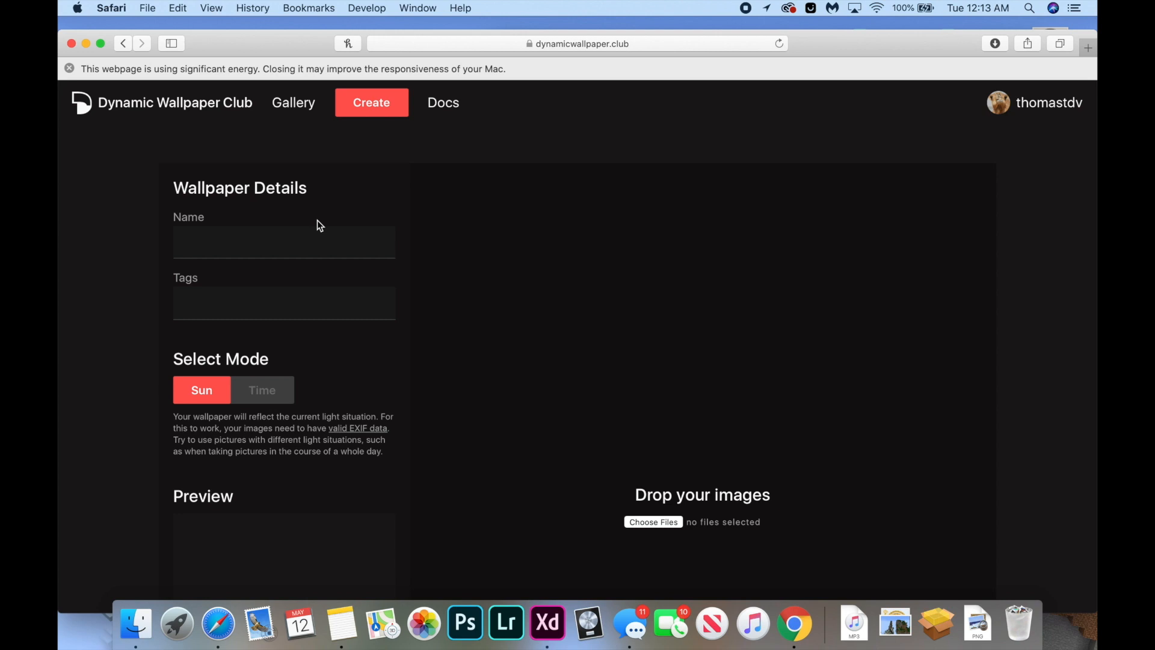
text(Minec)
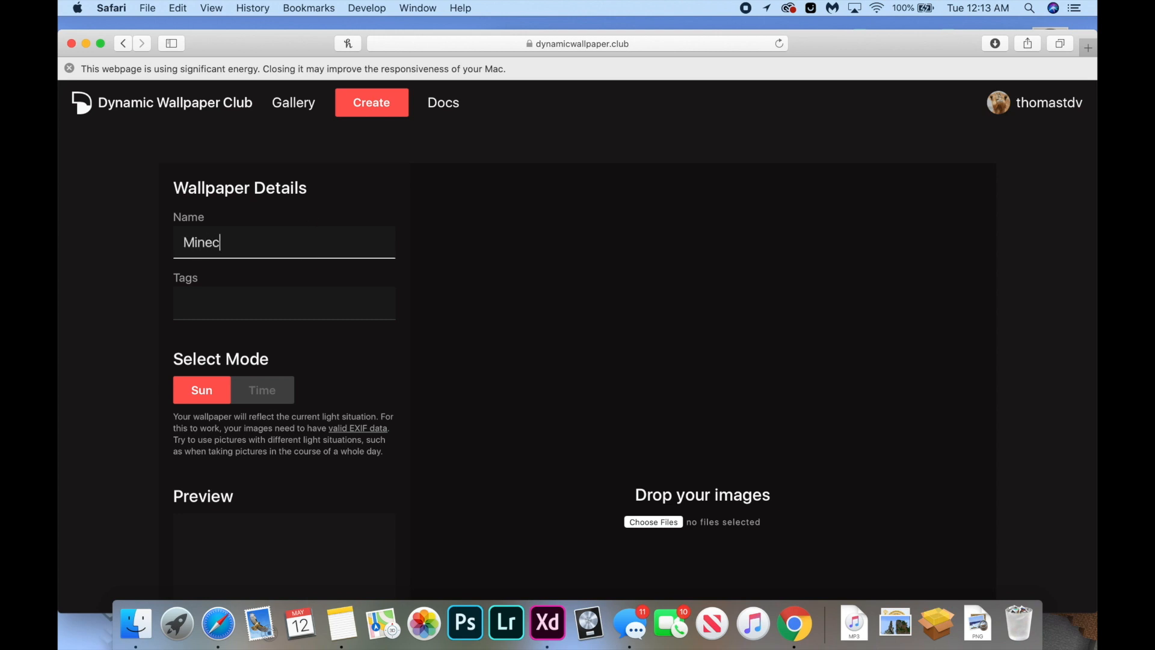
text(raft Wallpaper)
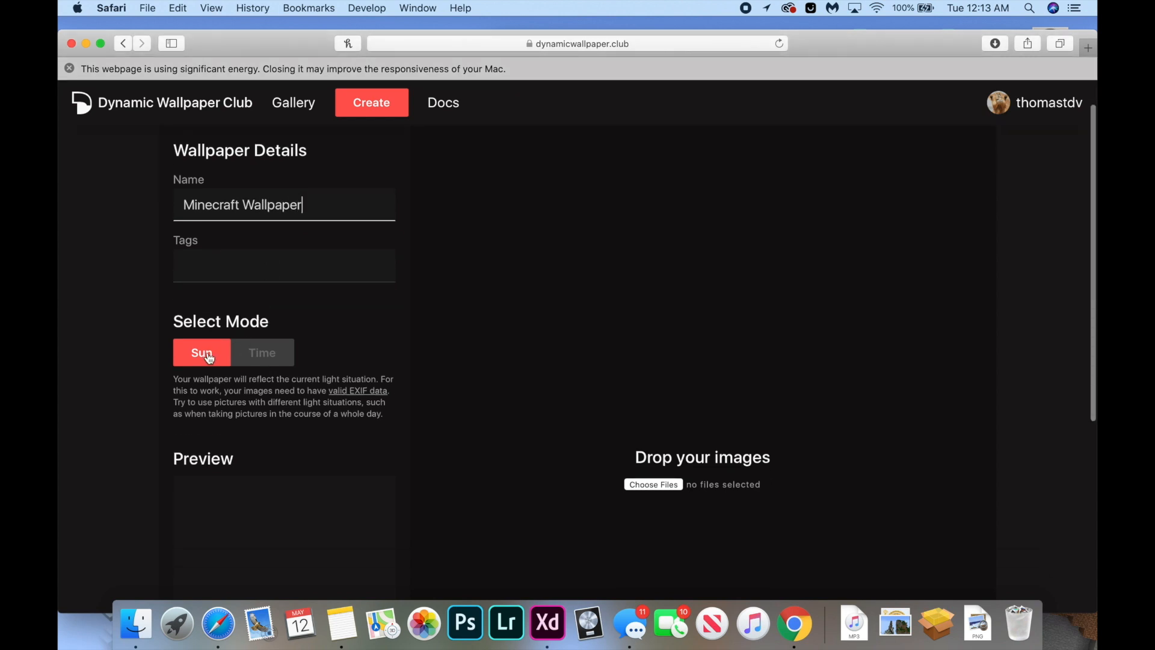
Step: Set Time mode, then tick the public and authorship checkboxes
click(261, 352)
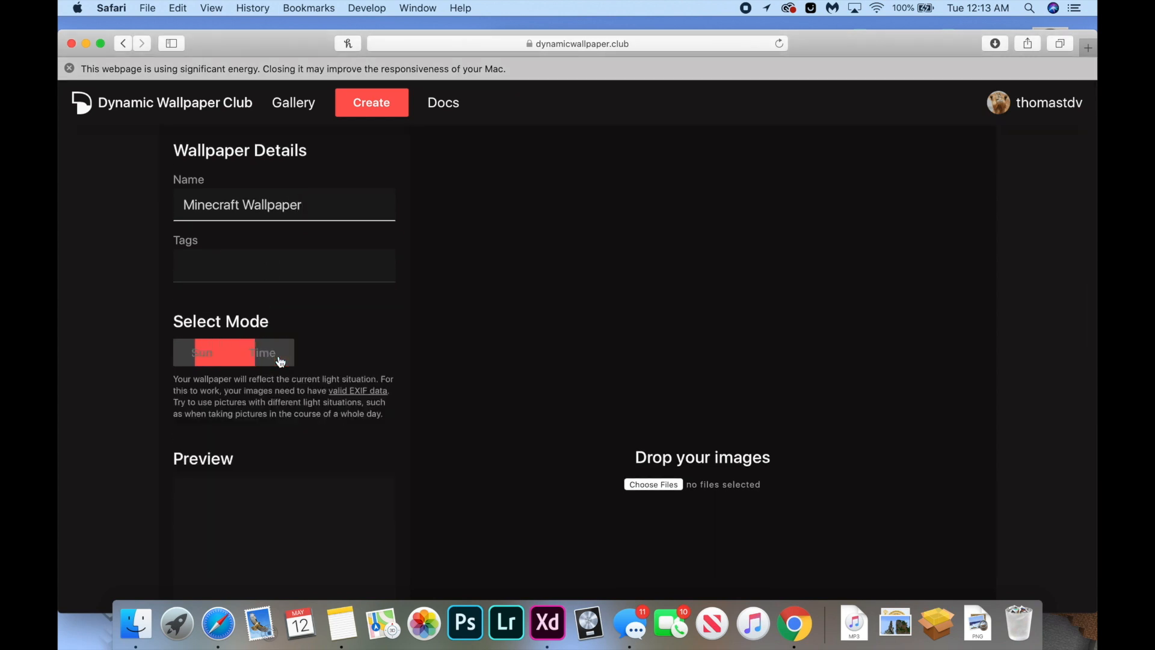
click(261, 352)
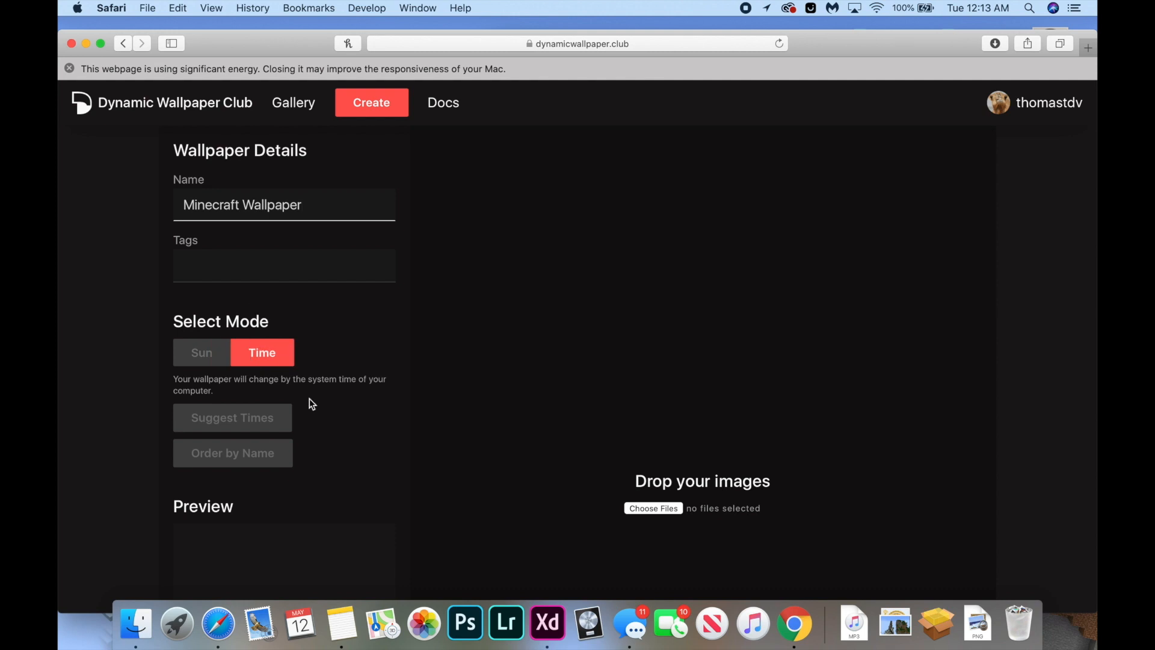
scroll(down, 3)
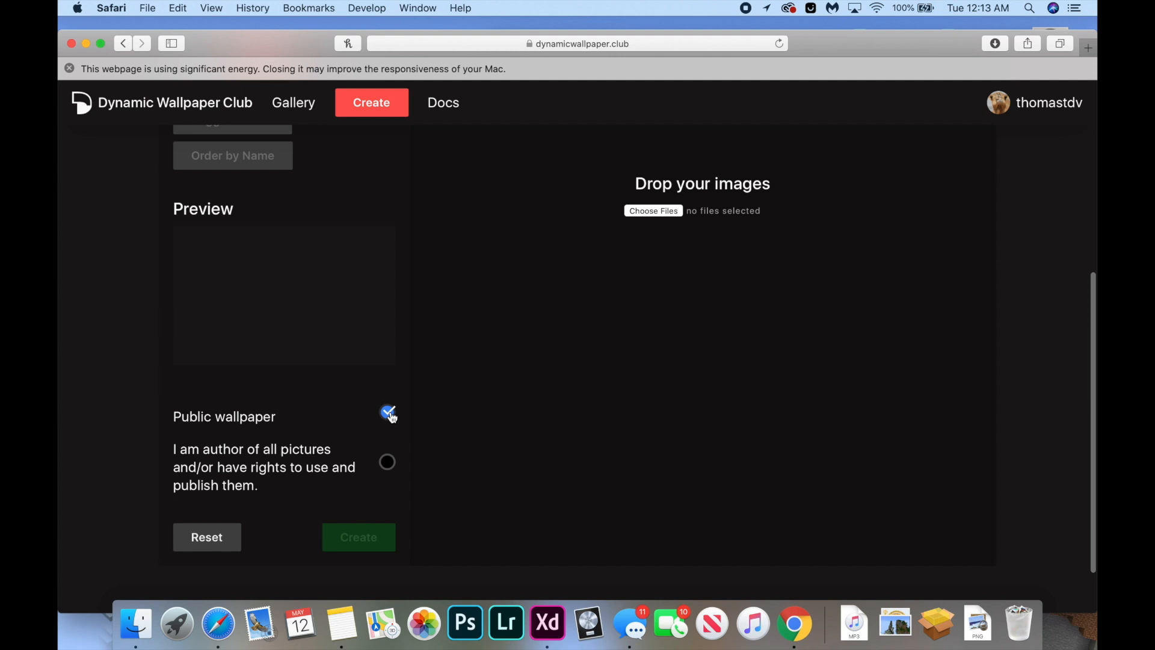
click(388, 462)
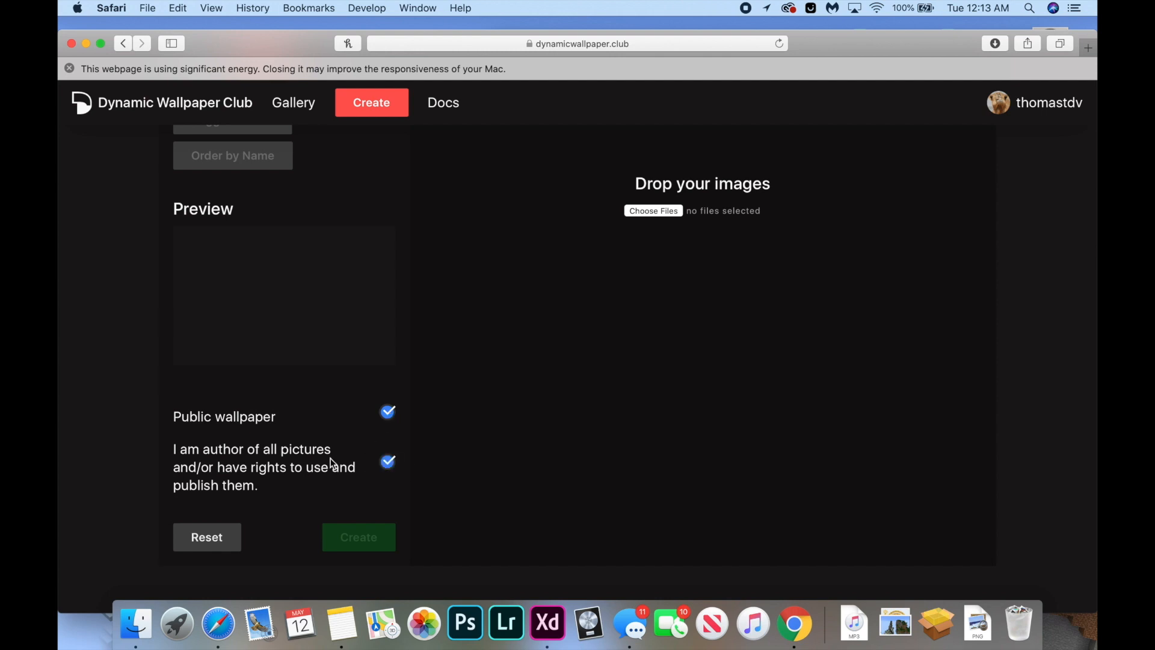
mouse_move(124, 454)
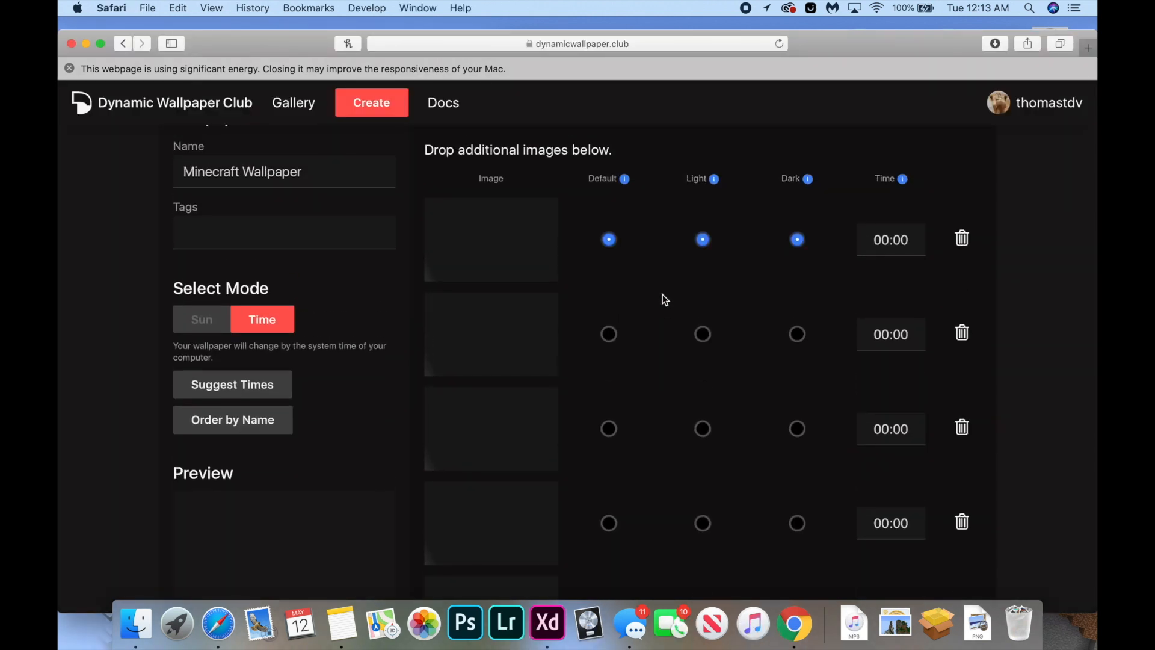
mouse_move(486, 360)
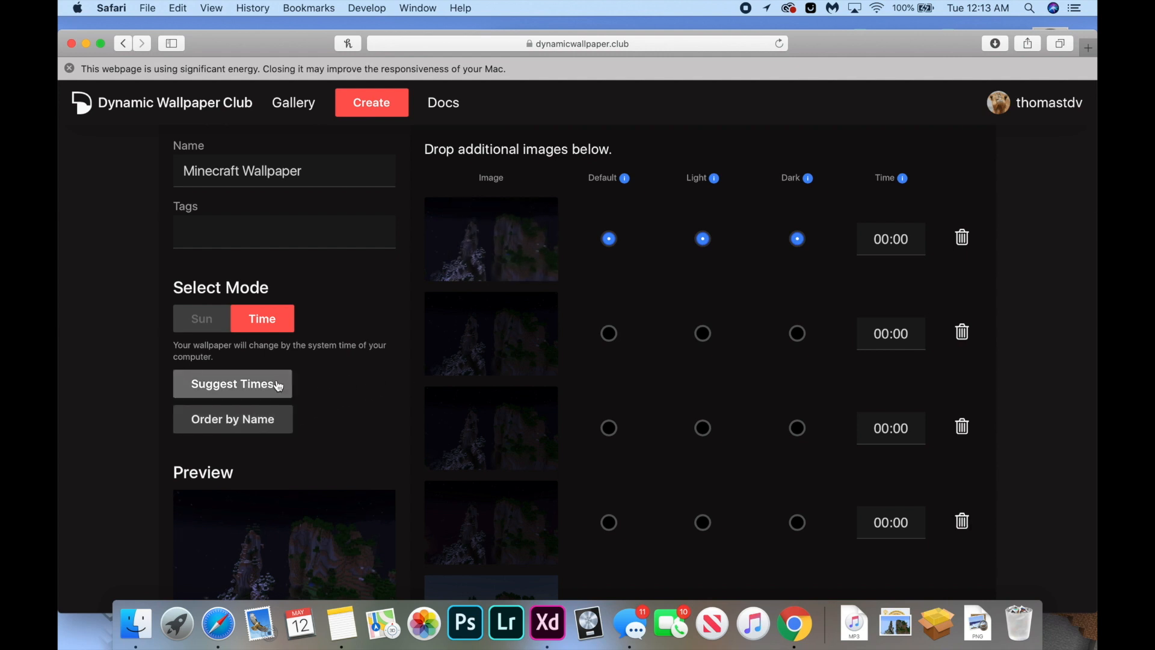
Step: Apply suggested hourly times 00:00–23:00 to all 24 frames and review the list
click(232, 383)
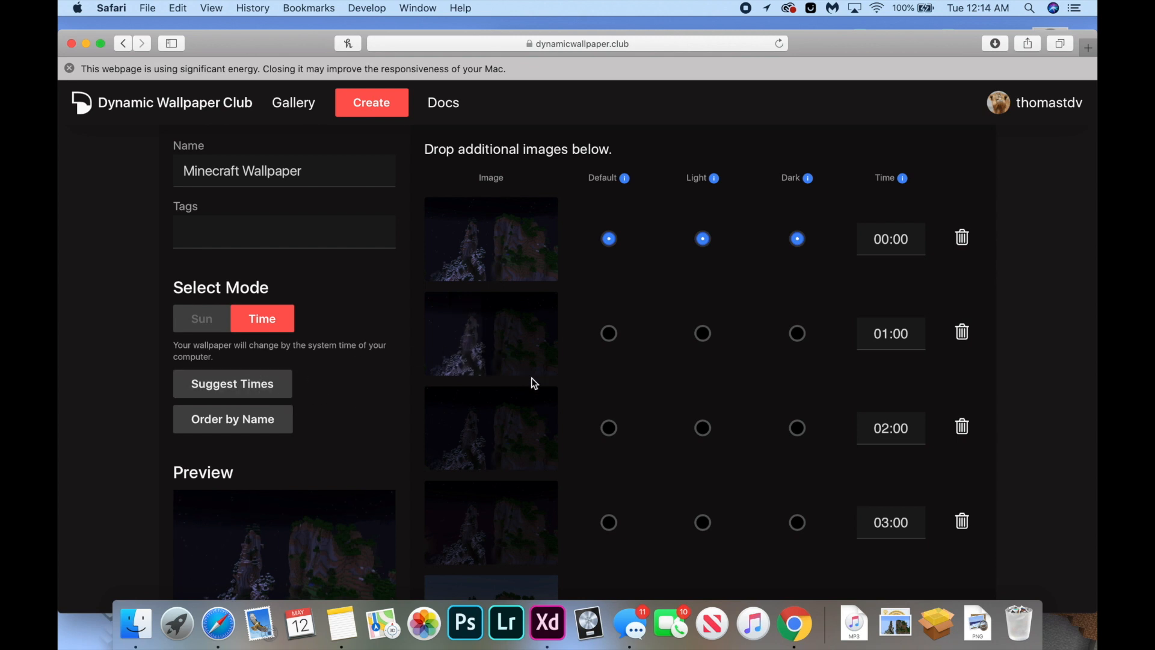
scroll(down, 3)
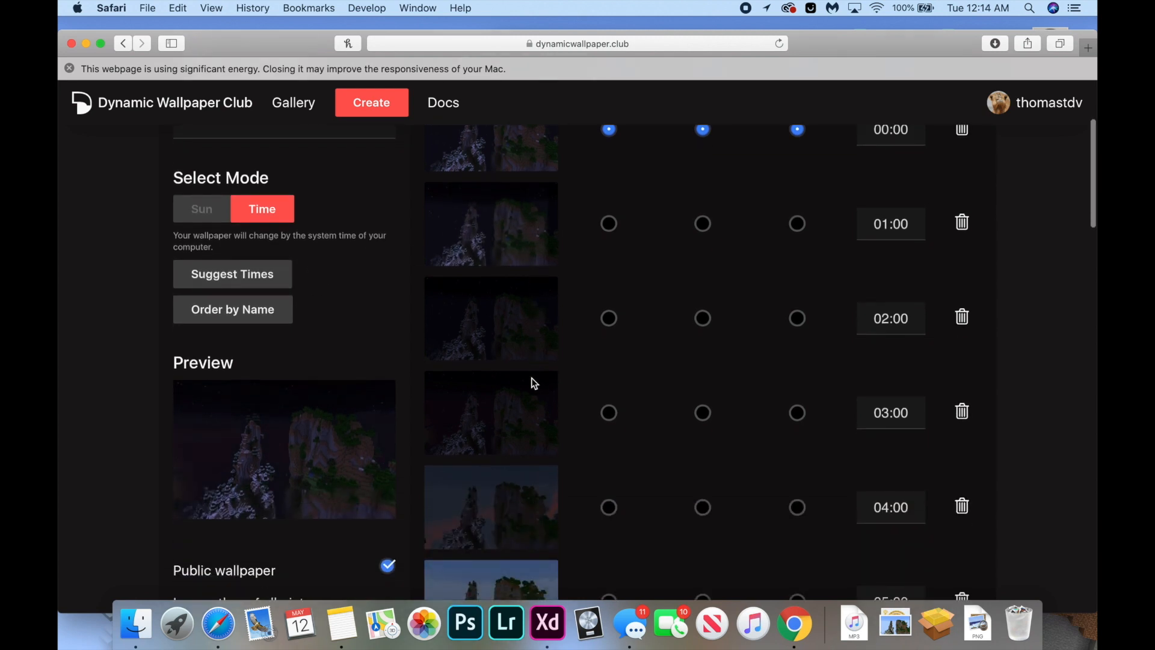
scroll(down, 3)
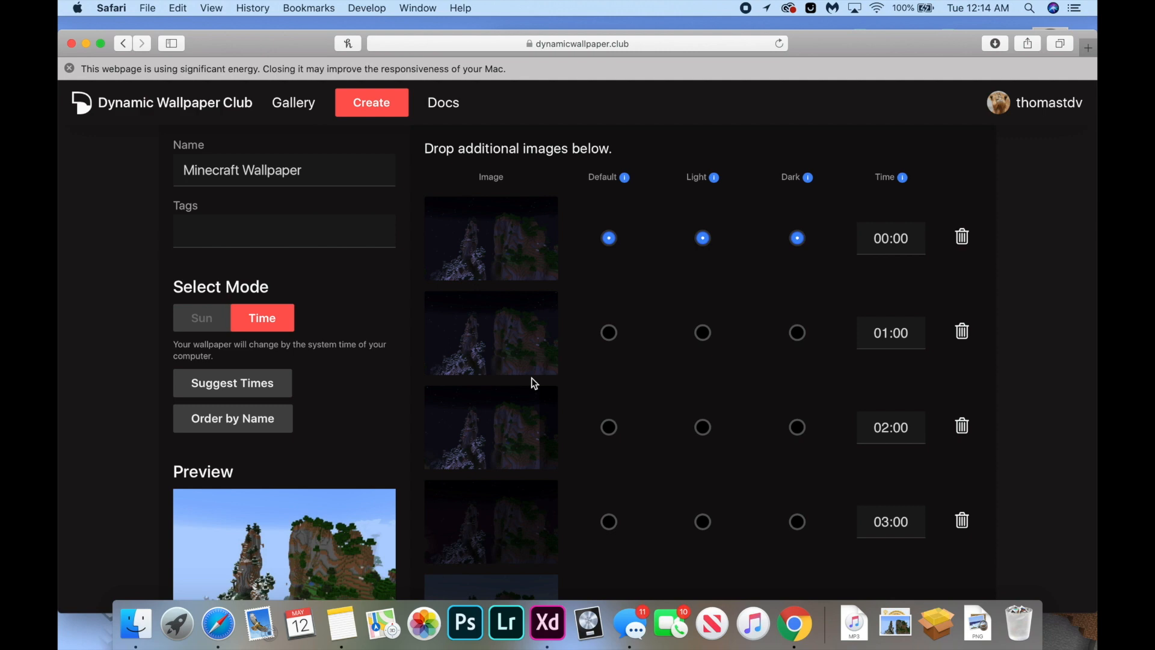
scroll(down, 3)
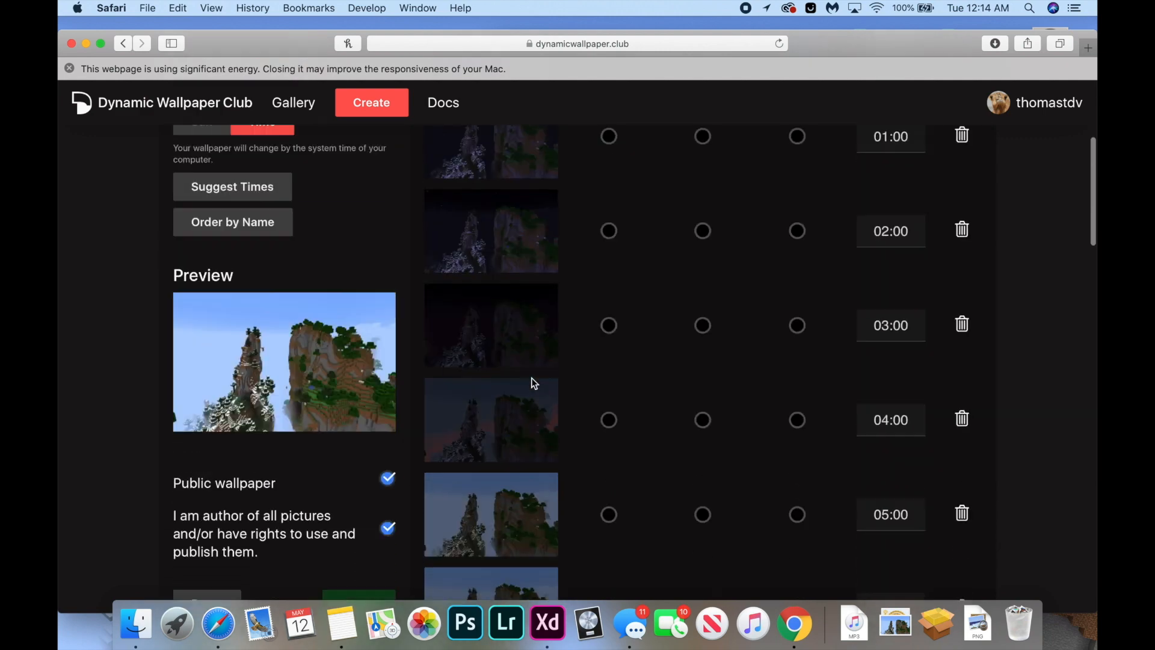
scroll(down, 3)
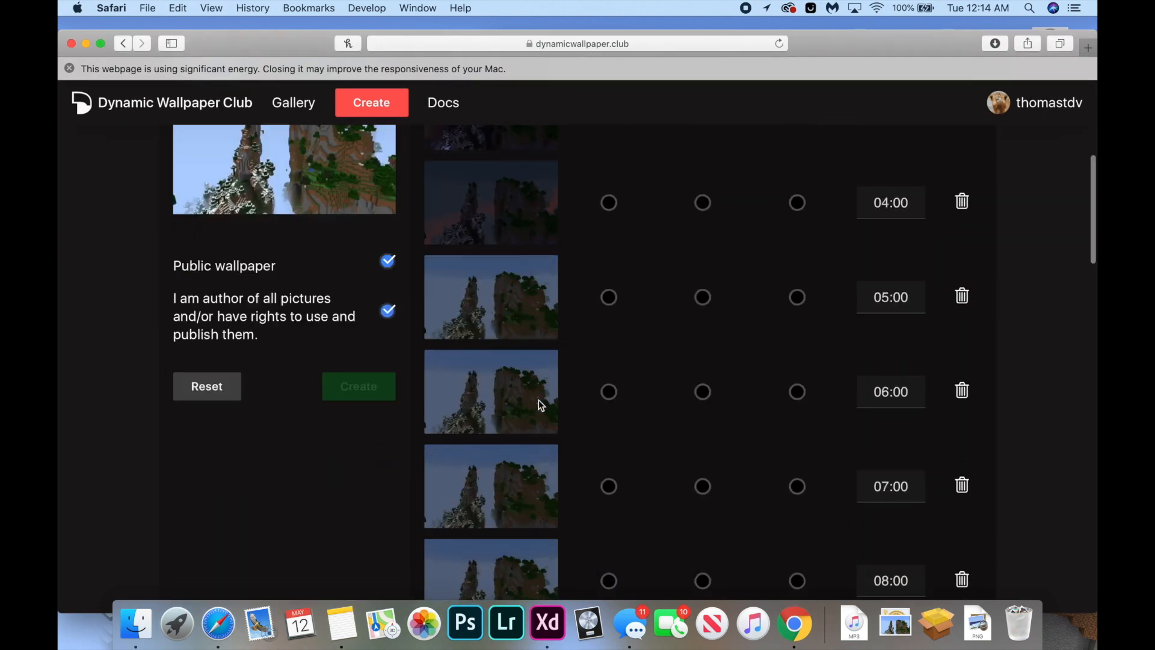
scroll(down, 3)
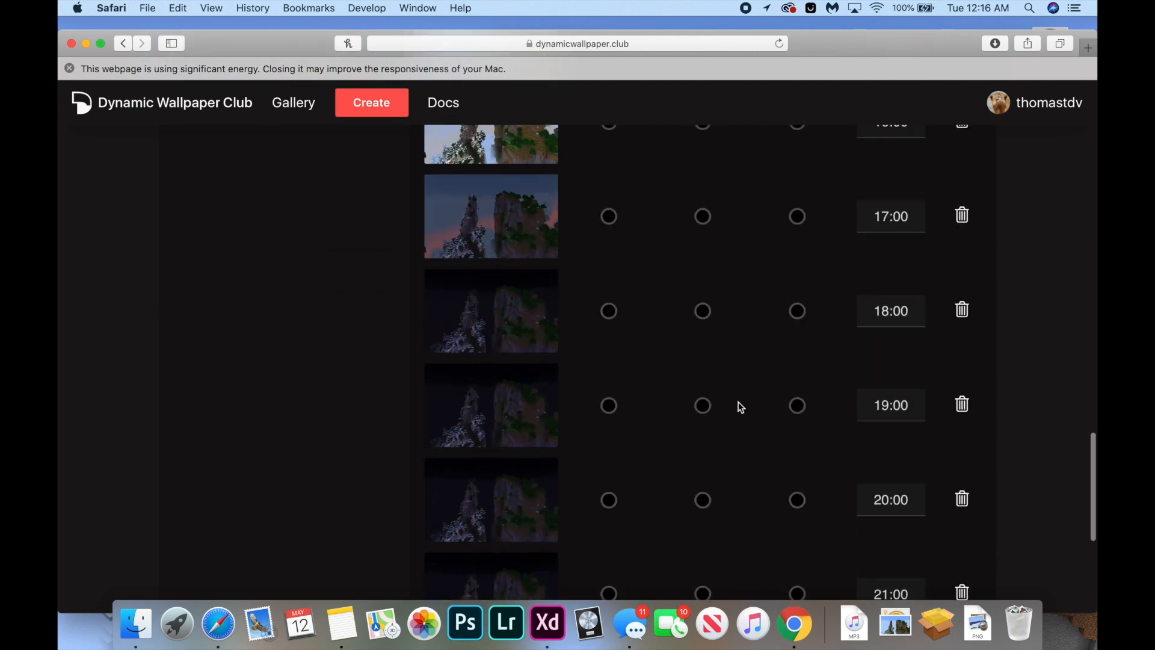
scroll(down, 3)
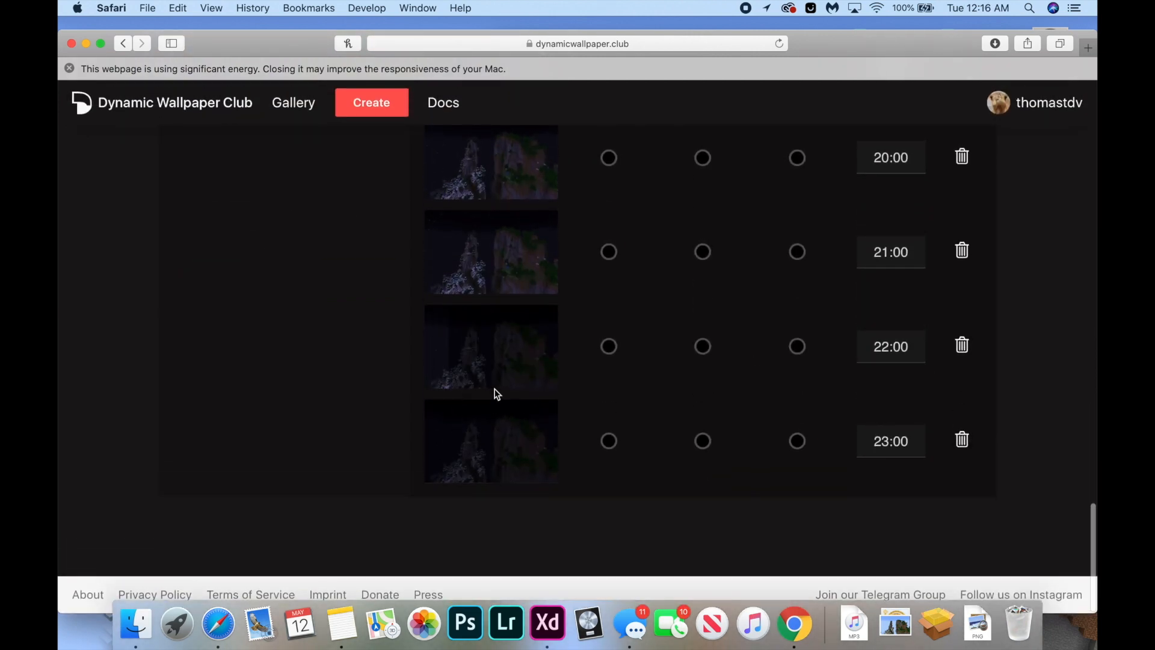
scroll(down, 3)
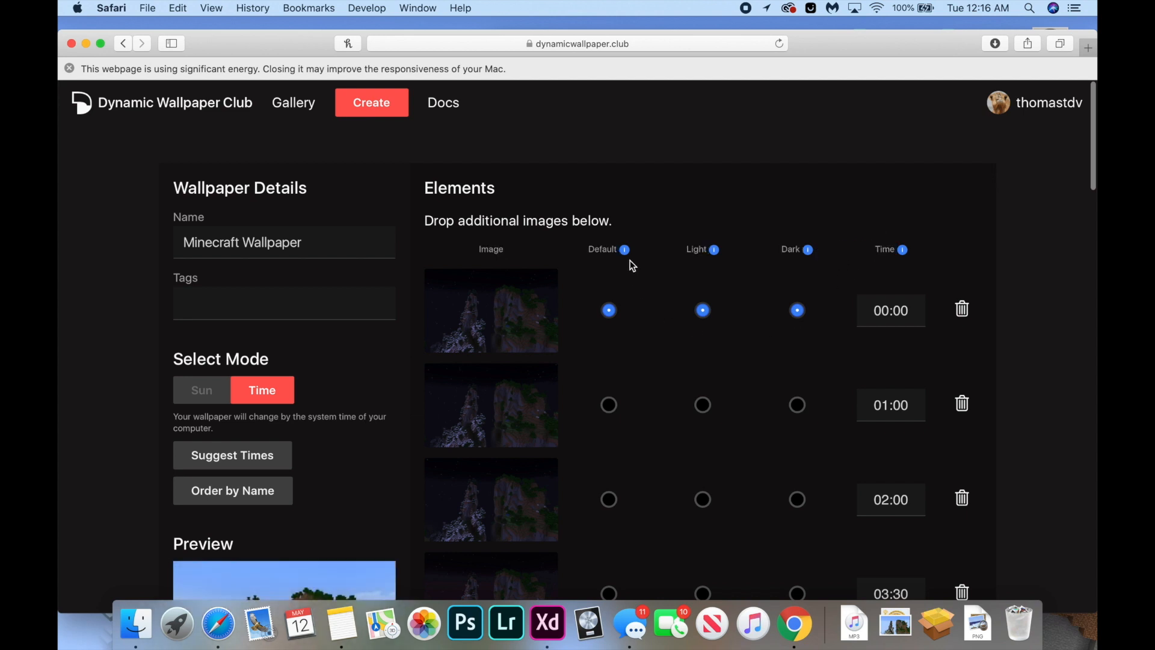
mouse_move(624, 249)
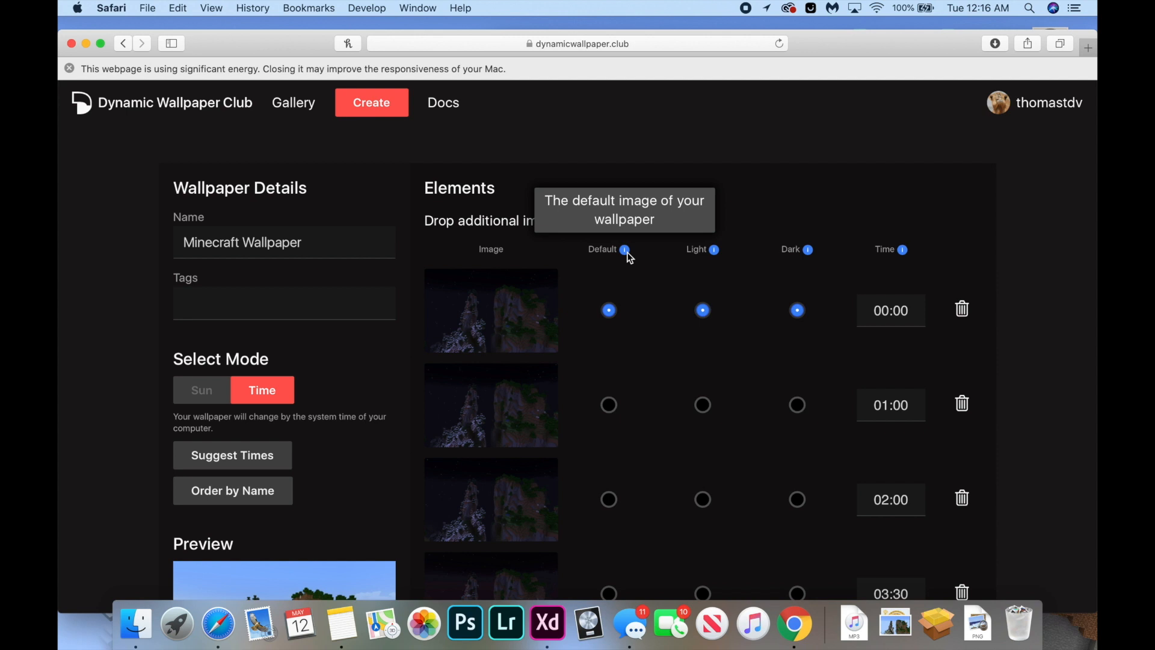
mouse_move(854, 385)
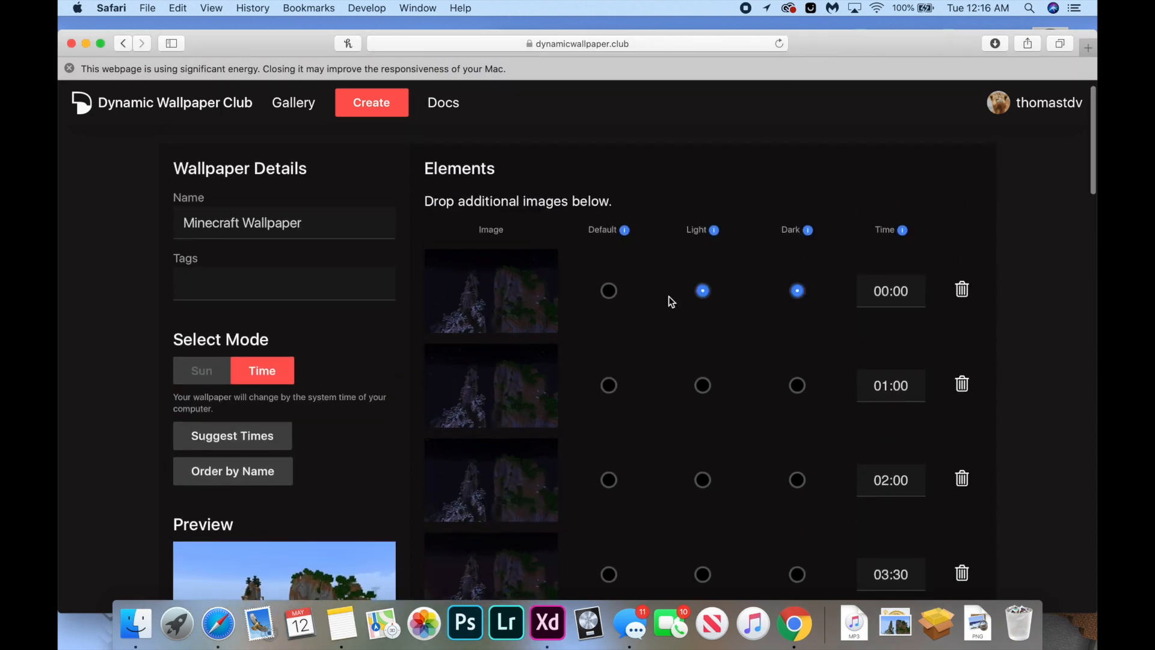
Step: Scroll the frame list to review the 05:00 Default/Light and 00:00 Dark rows
scroll(down, 3)
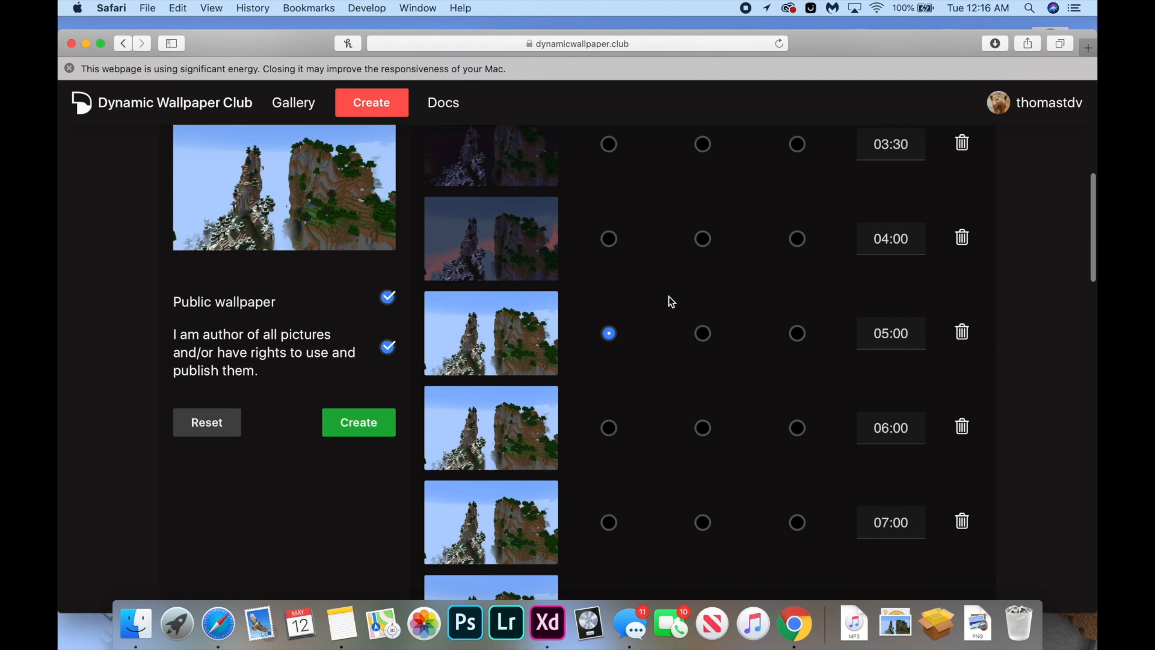
scroll(down, 3)
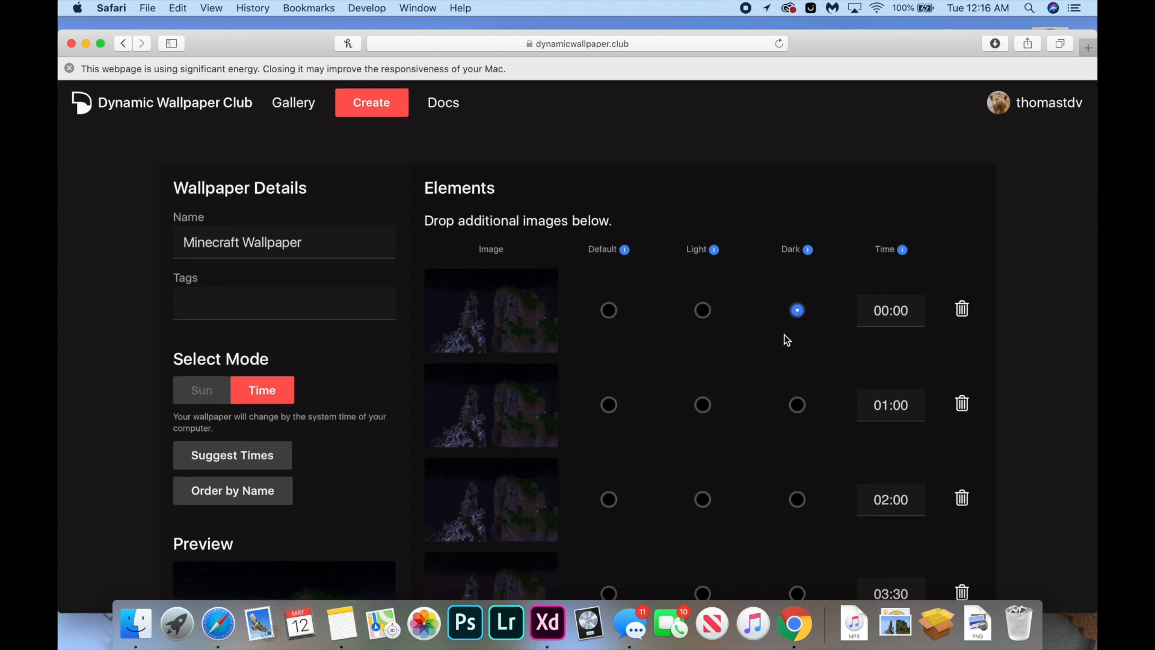
scroll(down, 3)
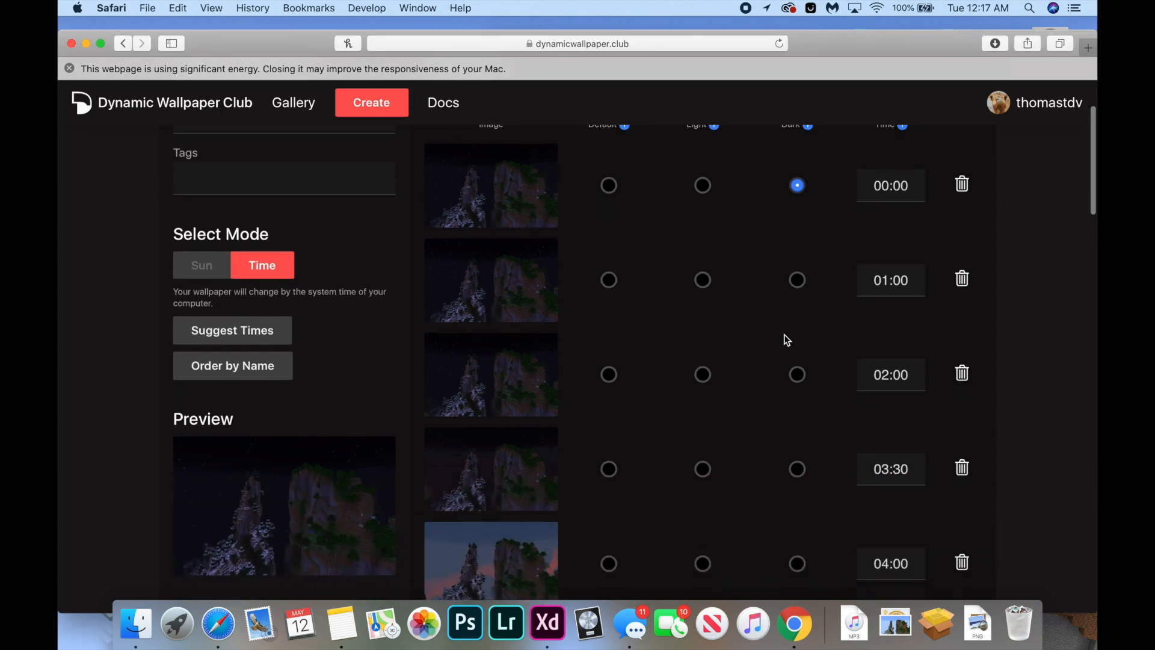
scroll(down, 3)
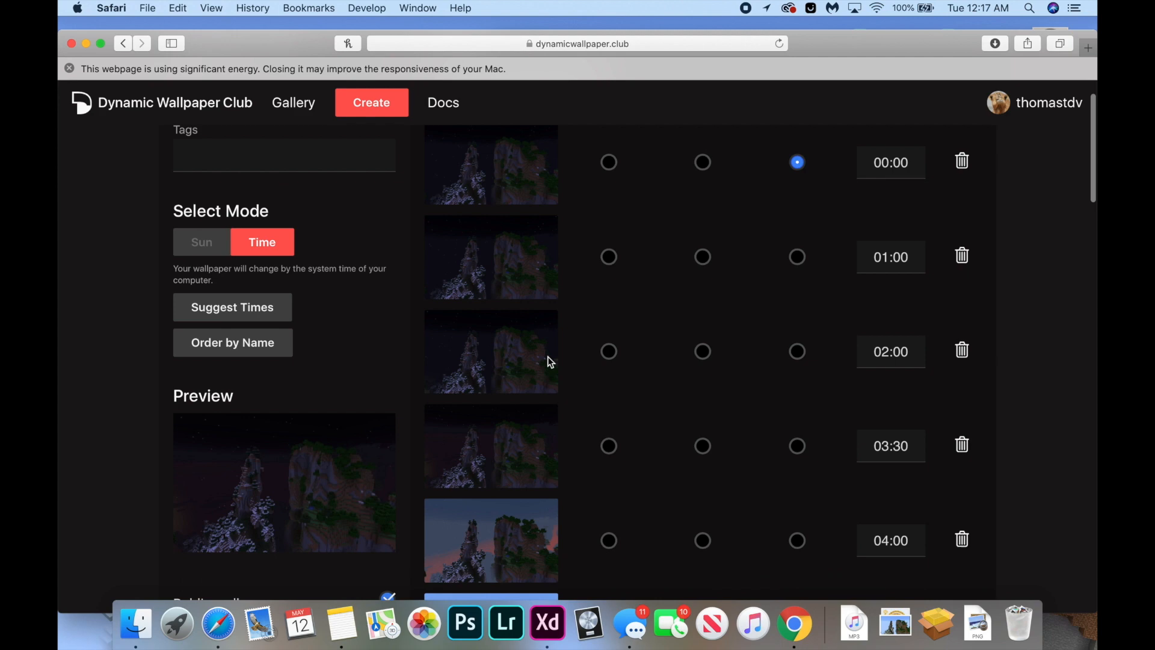
scroll(down, 3)
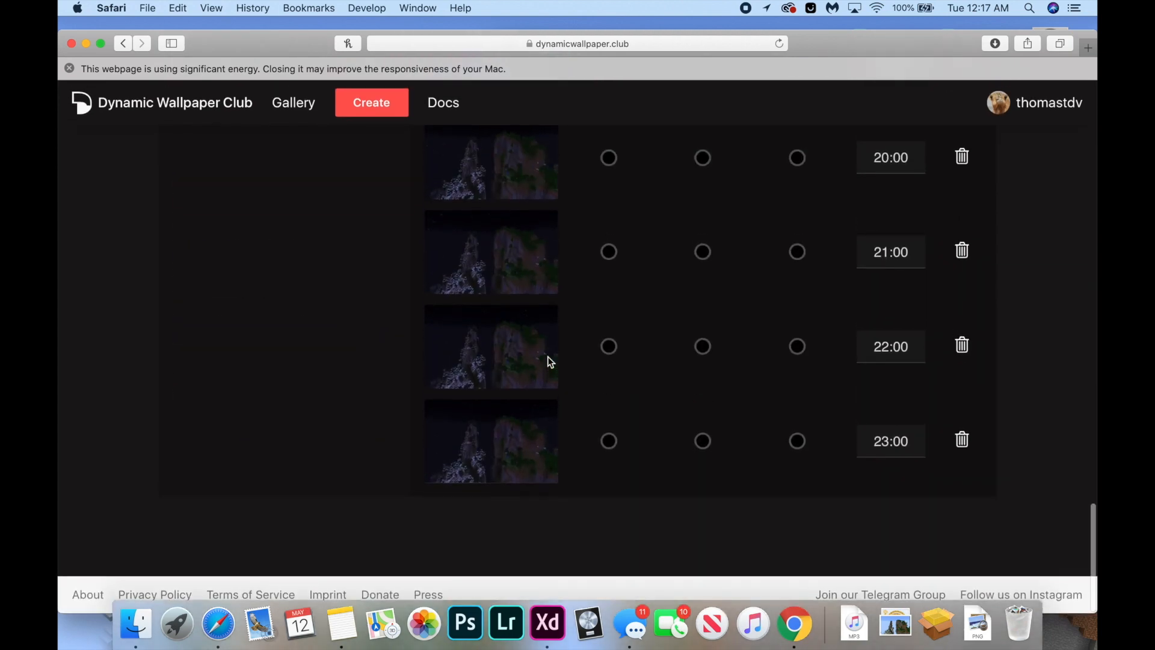
mouse_move(515, 468)
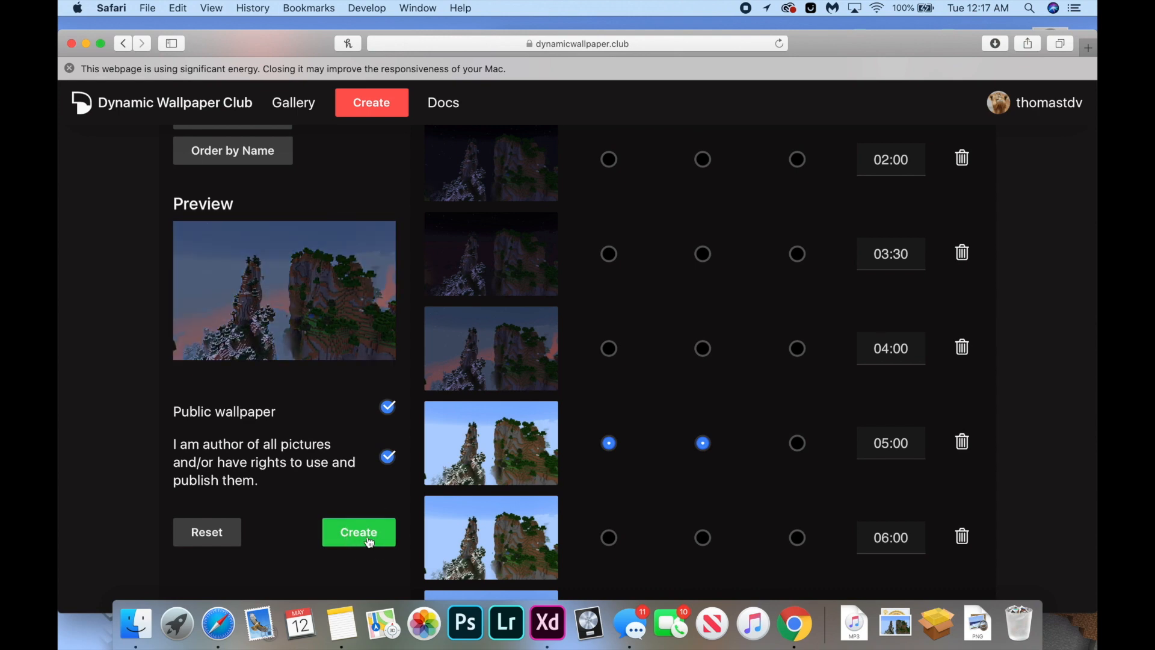
Step: Create the Minecraft Wallpaper and open its page from the profile
click(358, 532)
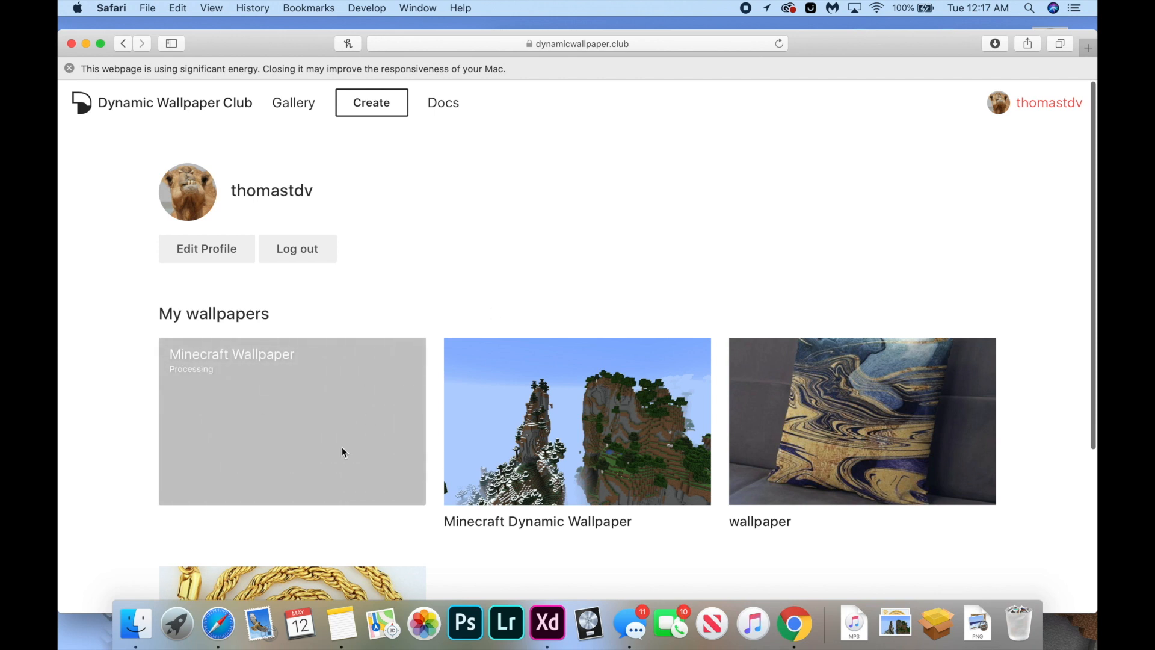
mouse_move(317, 418)
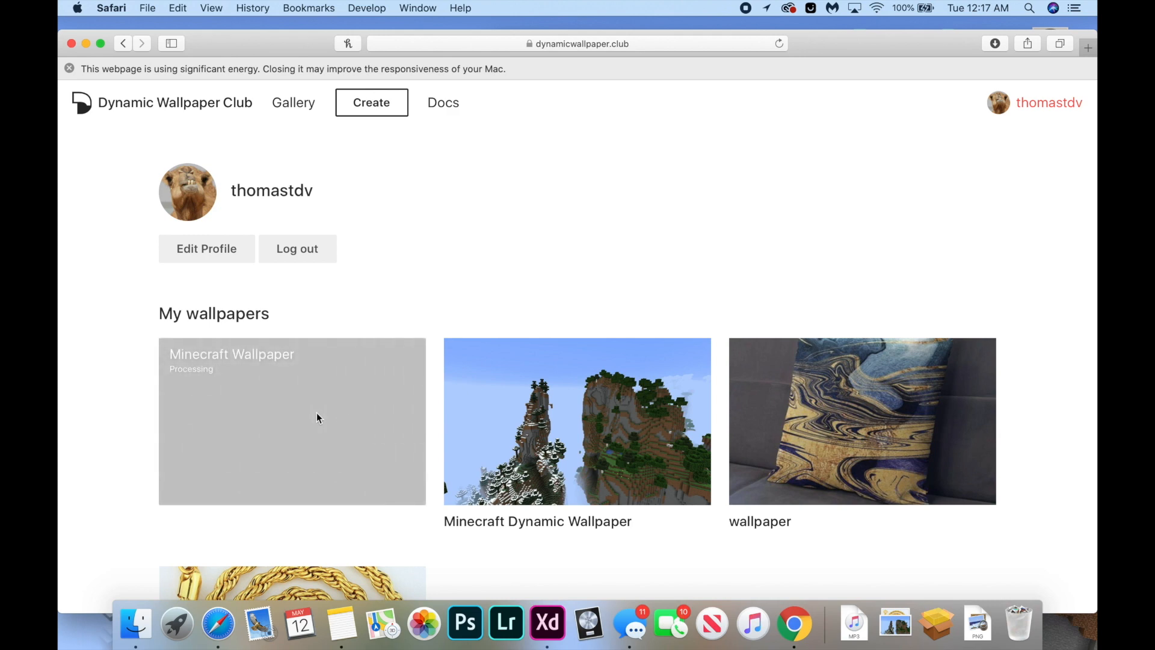
click(296, 248)
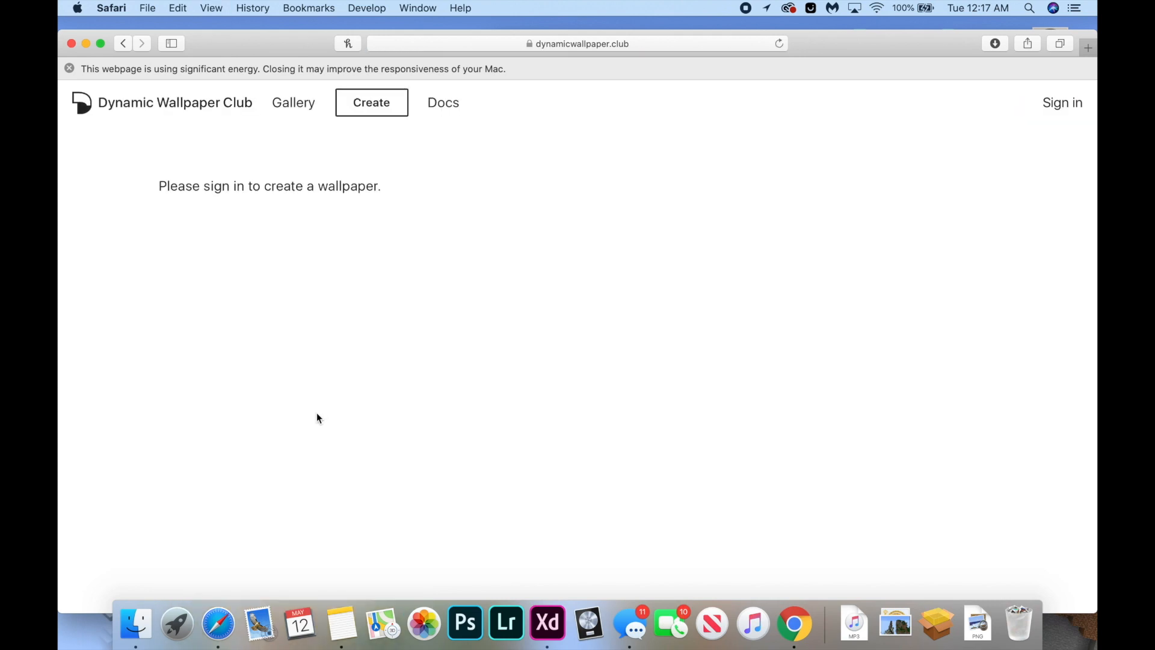
click(1061, 103)
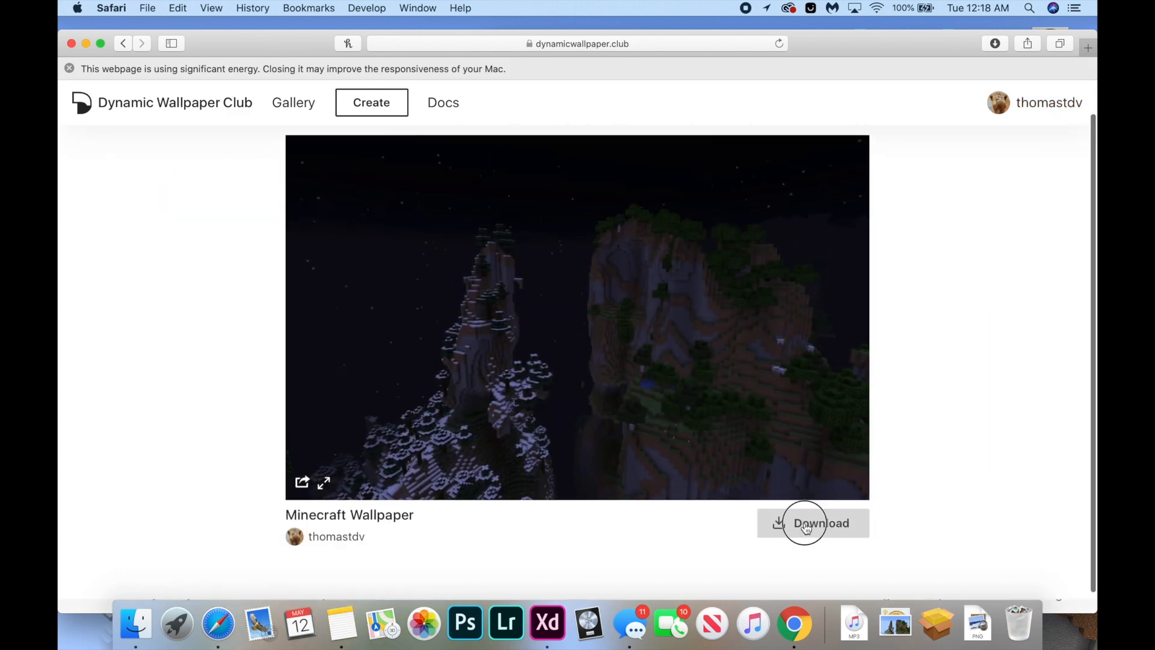
Step: Download the Minecraft Wallpaper from its page
click(812, 523)
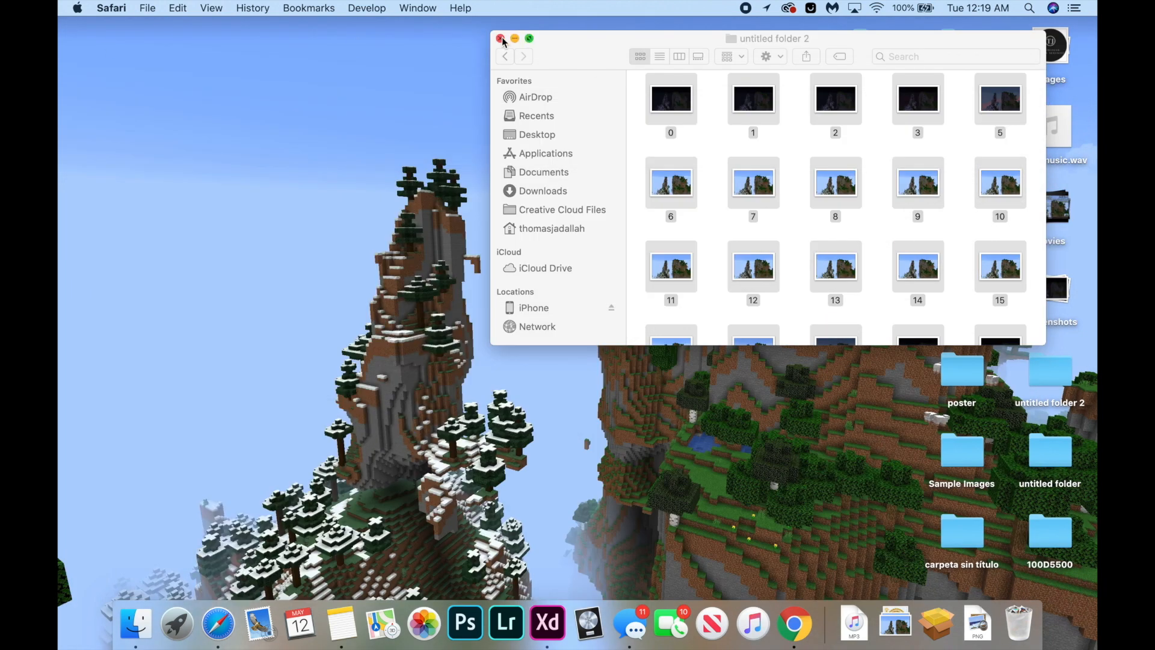
Step: Choose Minecraft Wallpaper as the picture in Desktop & Screen Saver preferences
click(501, 38)
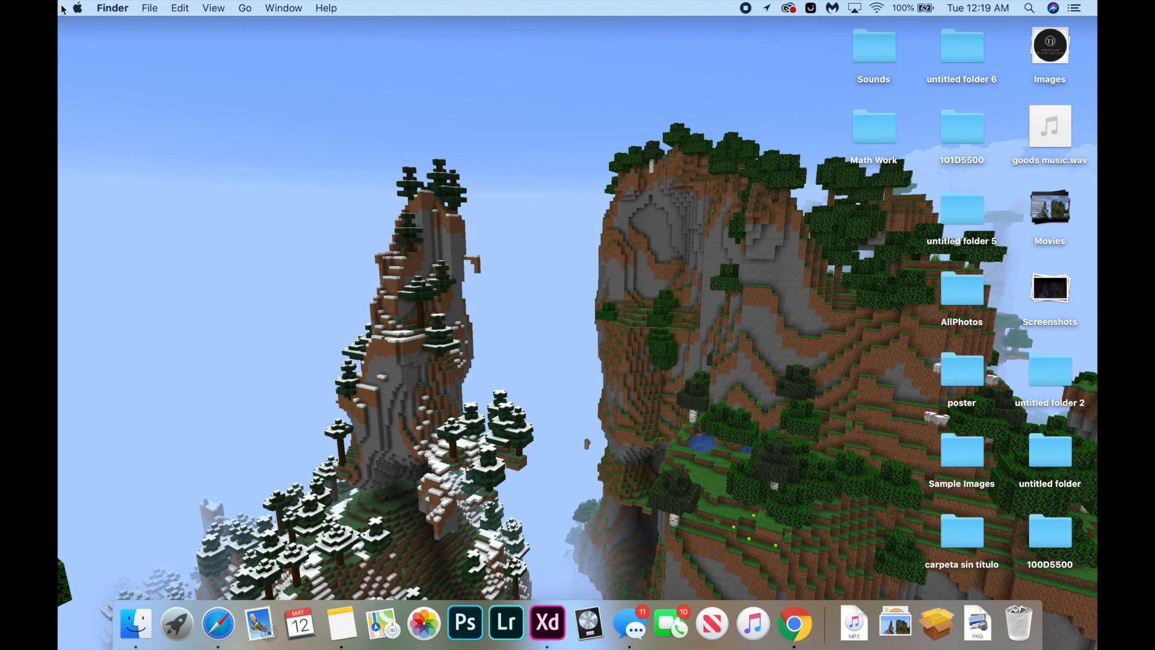
mouse_move(65, 13)
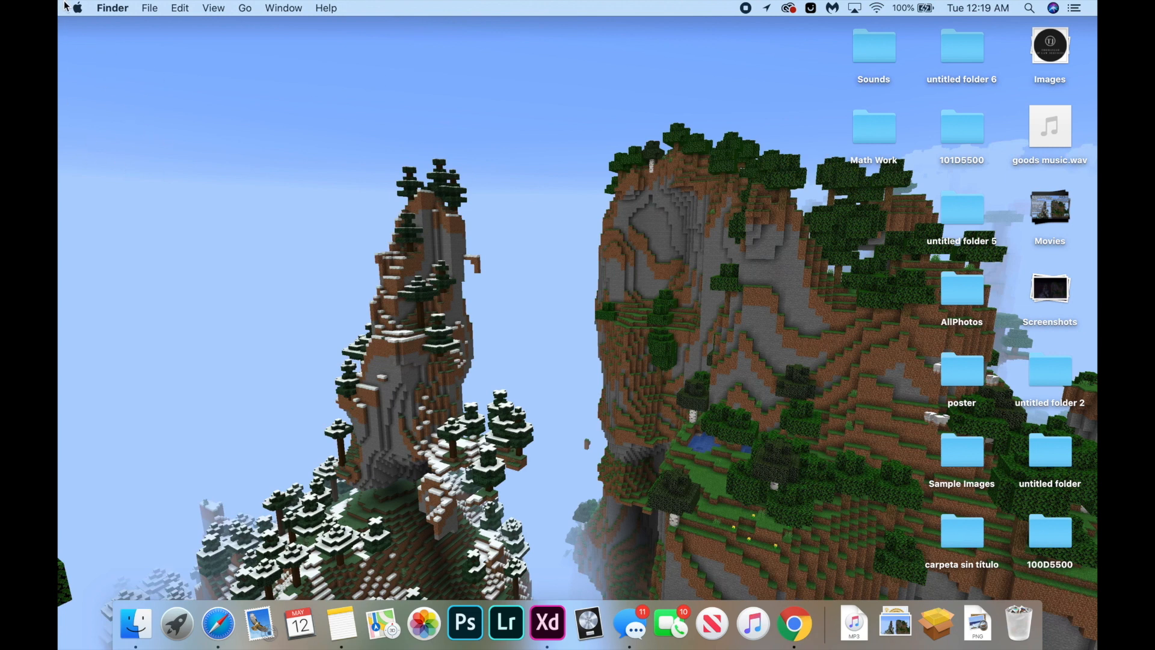
click(75, 8)
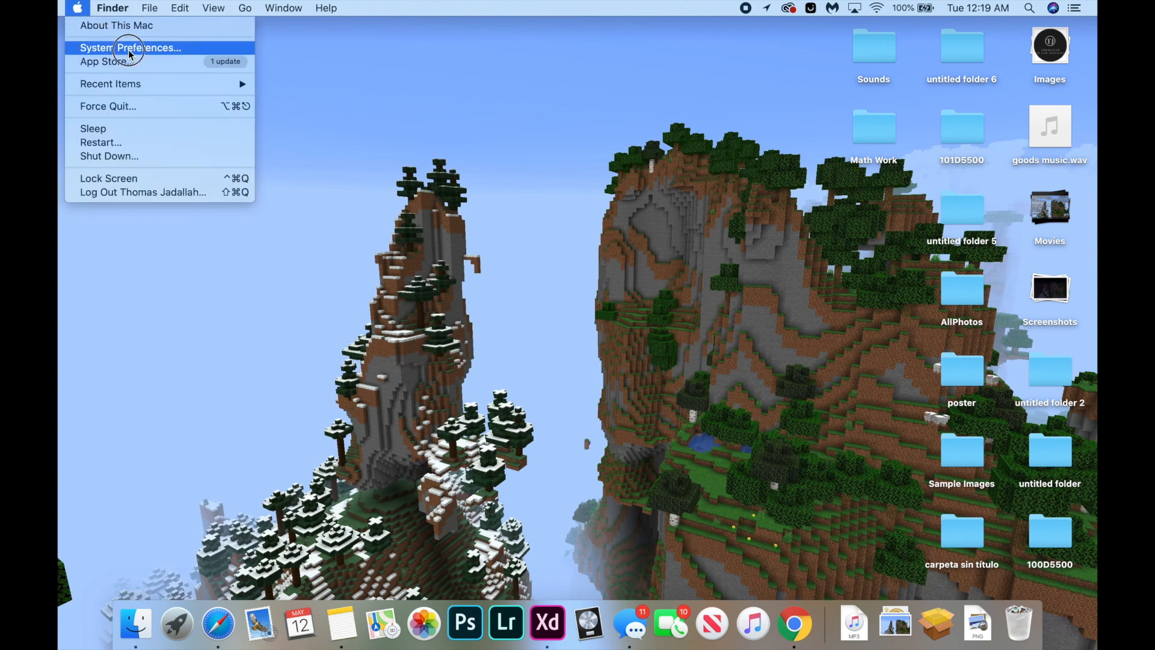
click(130, 47)
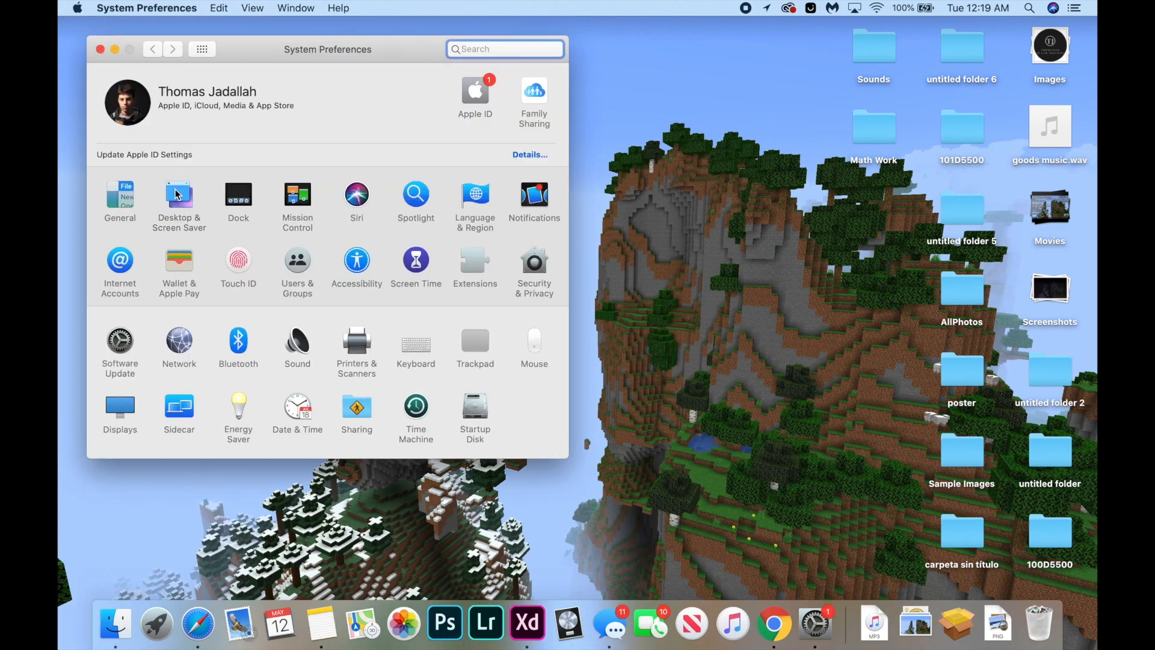
click(179, 199)
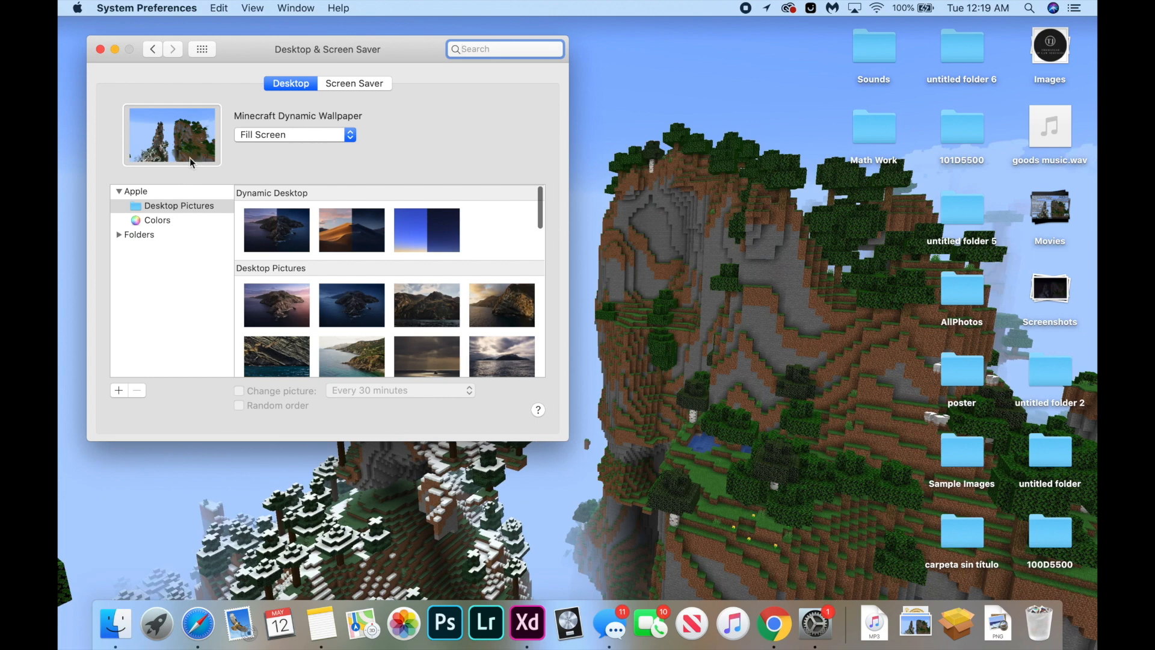
click(172, 135)
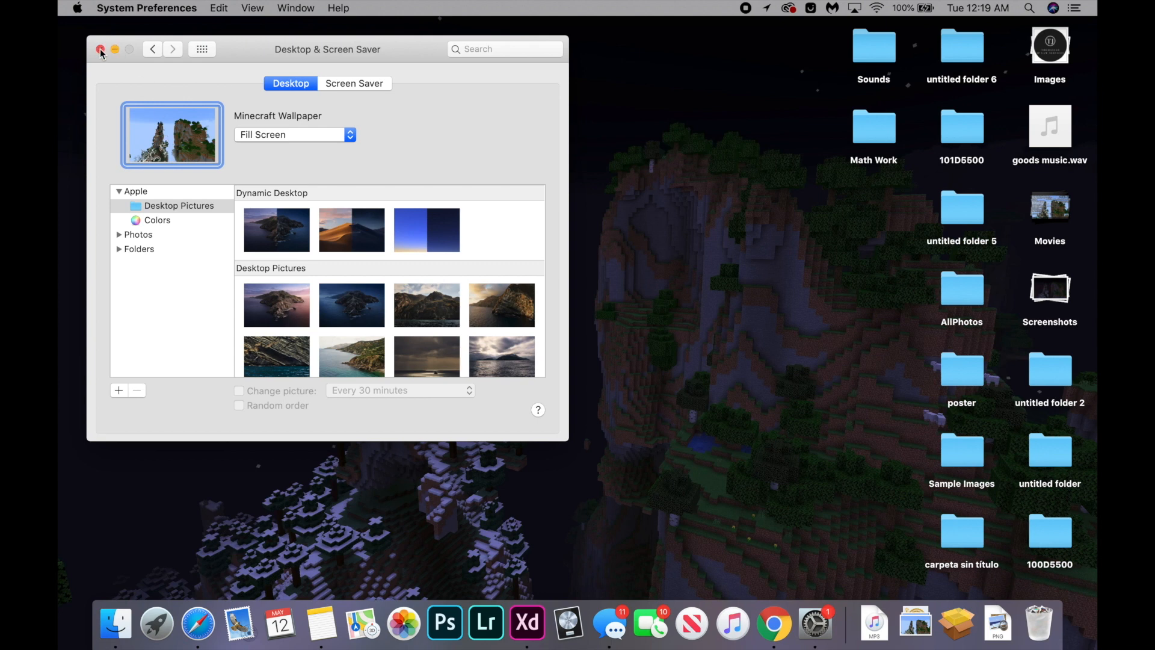
Step: Close Desktop preferences, then open and unlock the Date & Time settings
click(101, 49)
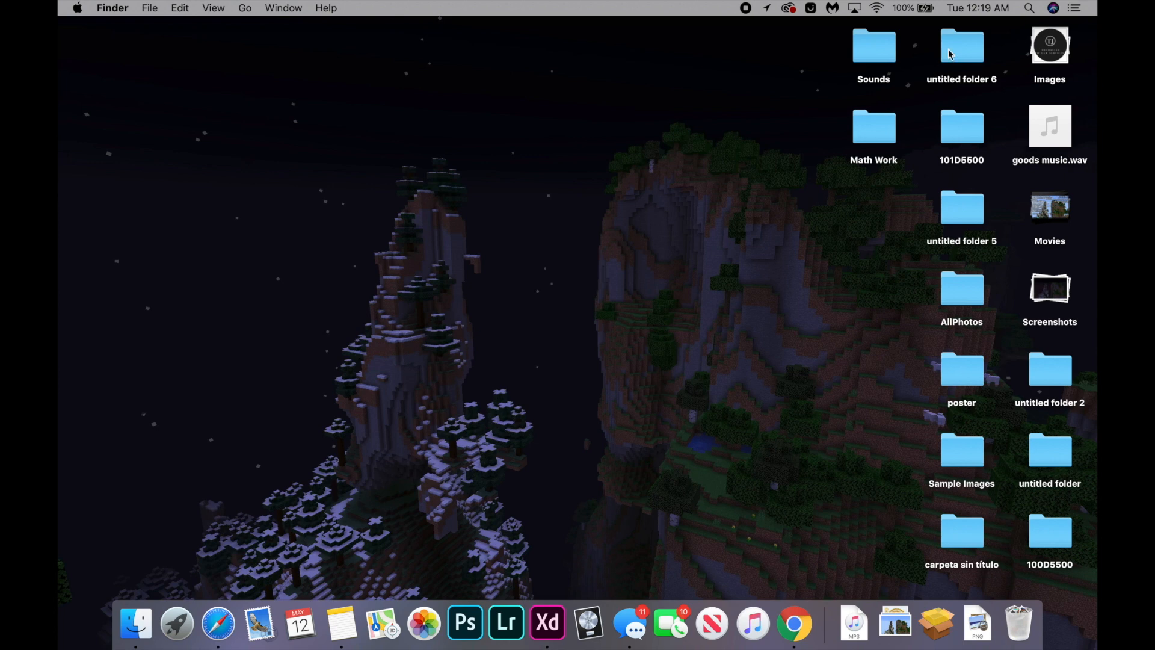
click(978, 7)
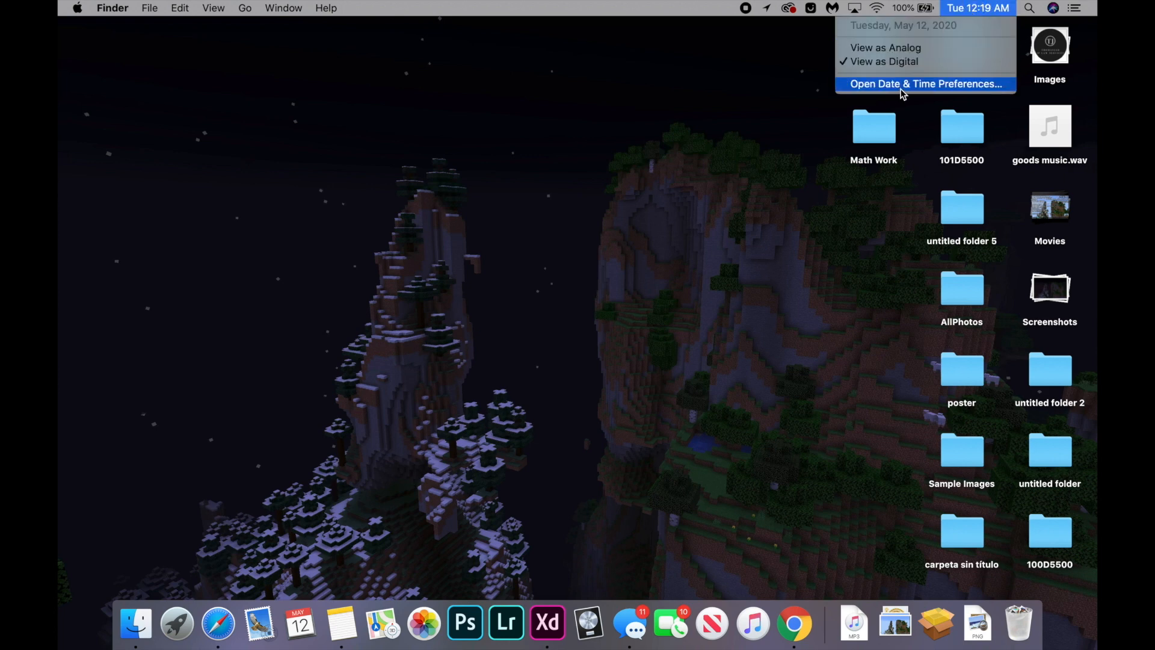
click(925, 83)
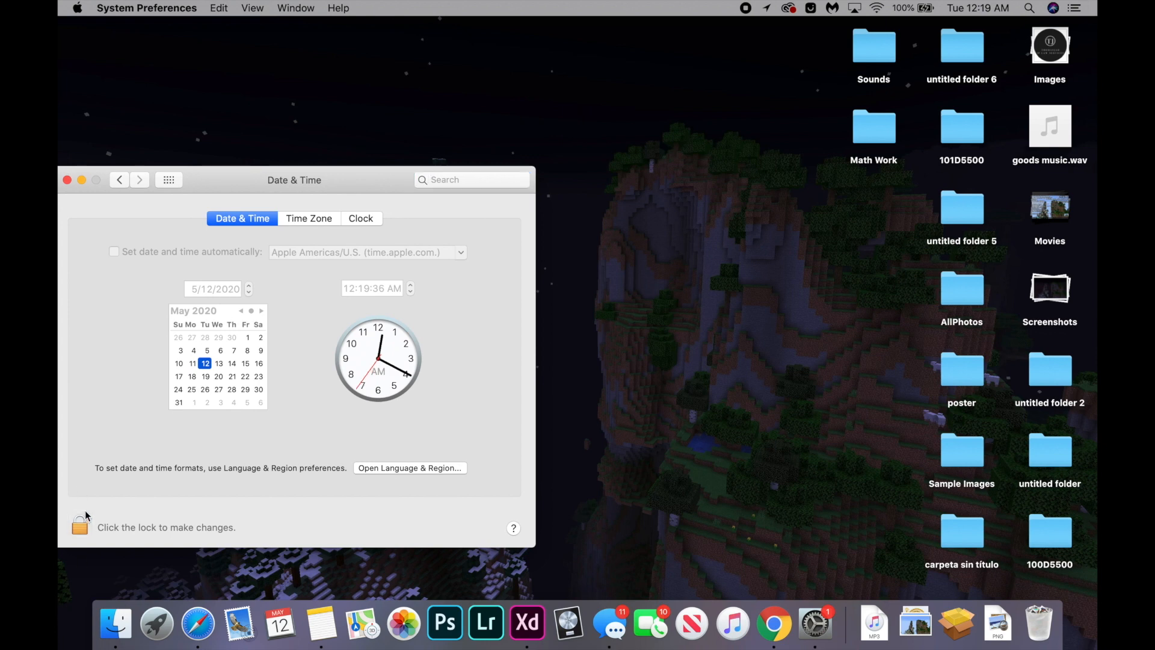
click(79, 527)
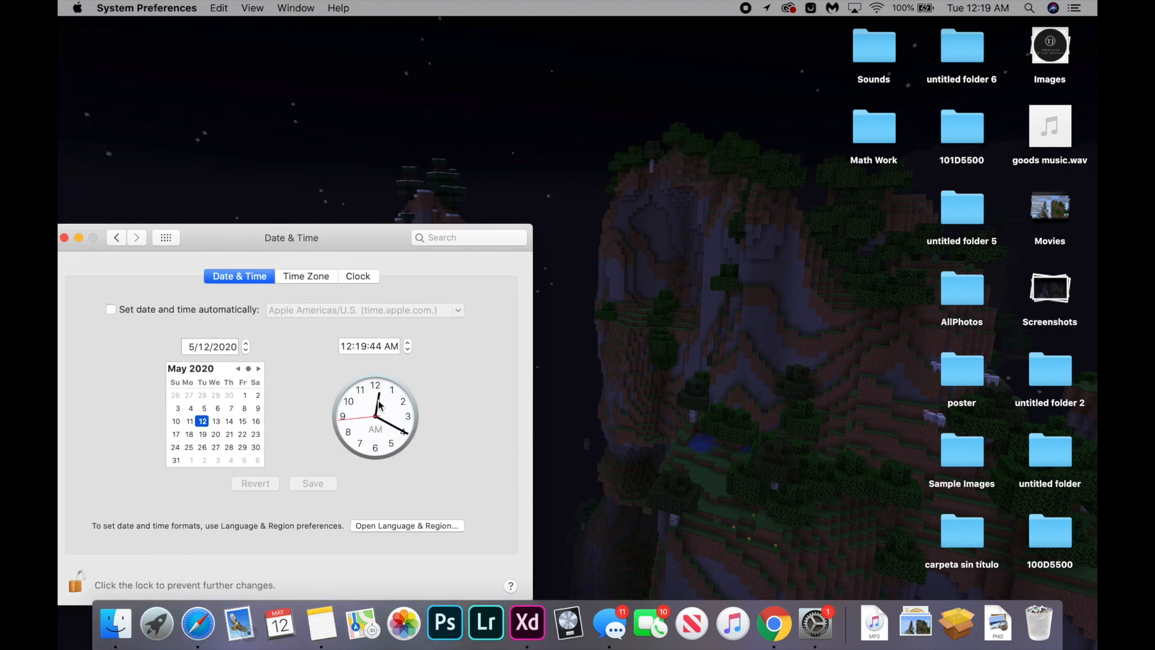
Step: Set the clock to 4:42 AM and 4:42 PM, then restore automatic time and lock
drag(375, 389, 415, 446)
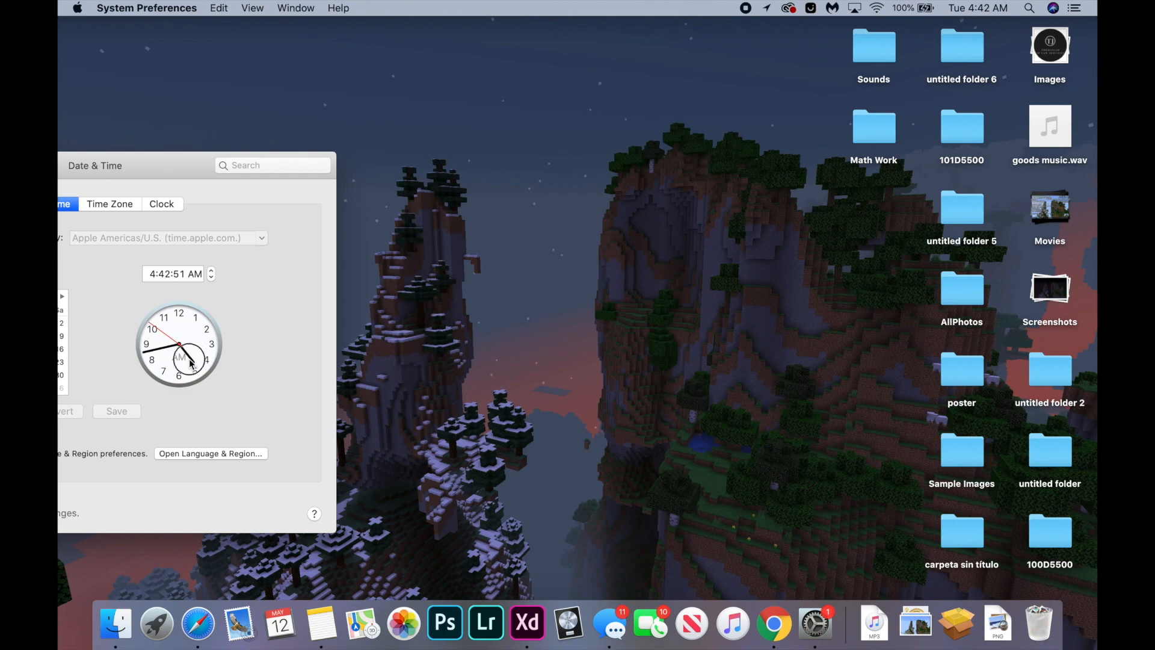
drag(176, 343, 177, 371)
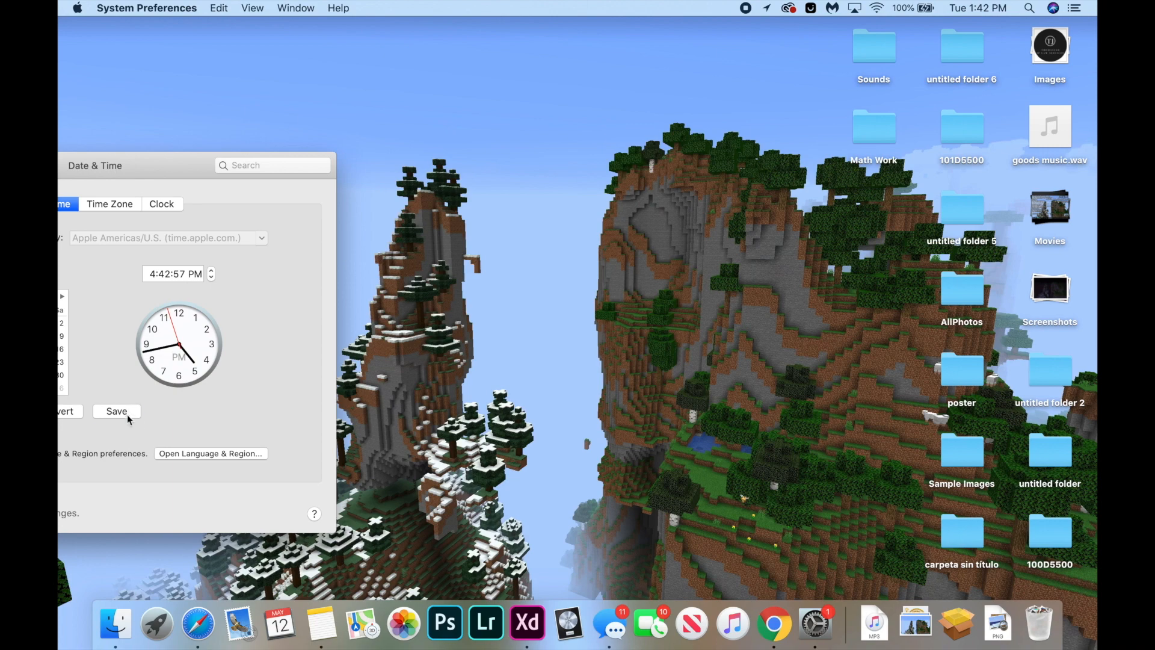
click(117, 411)
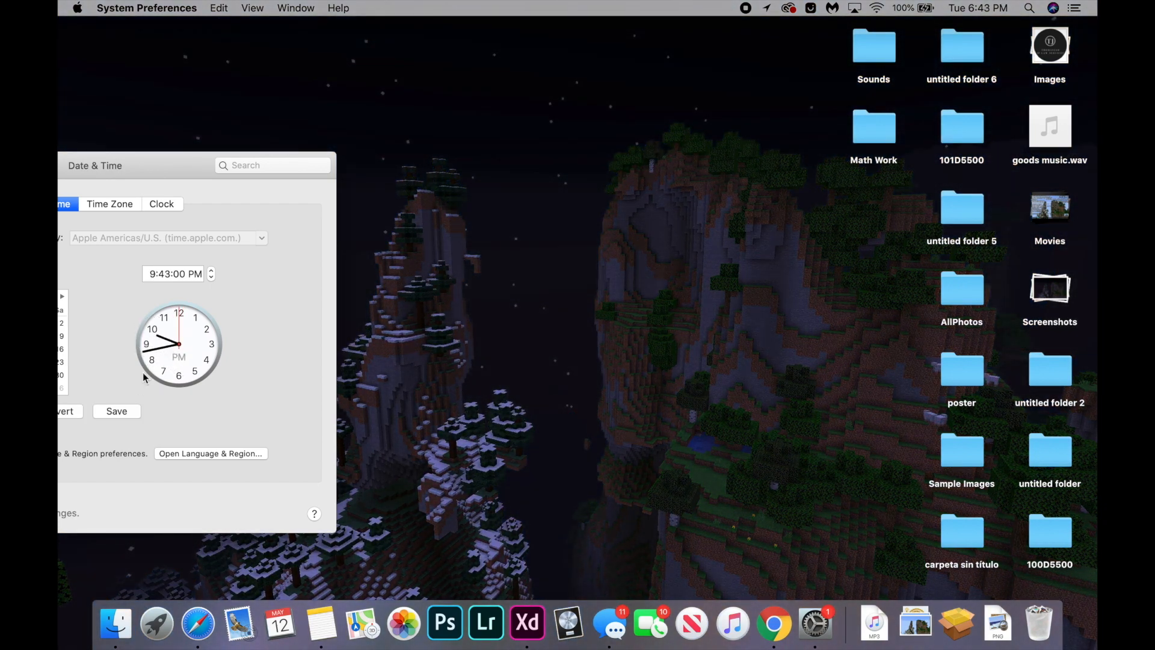
click(115, 411)
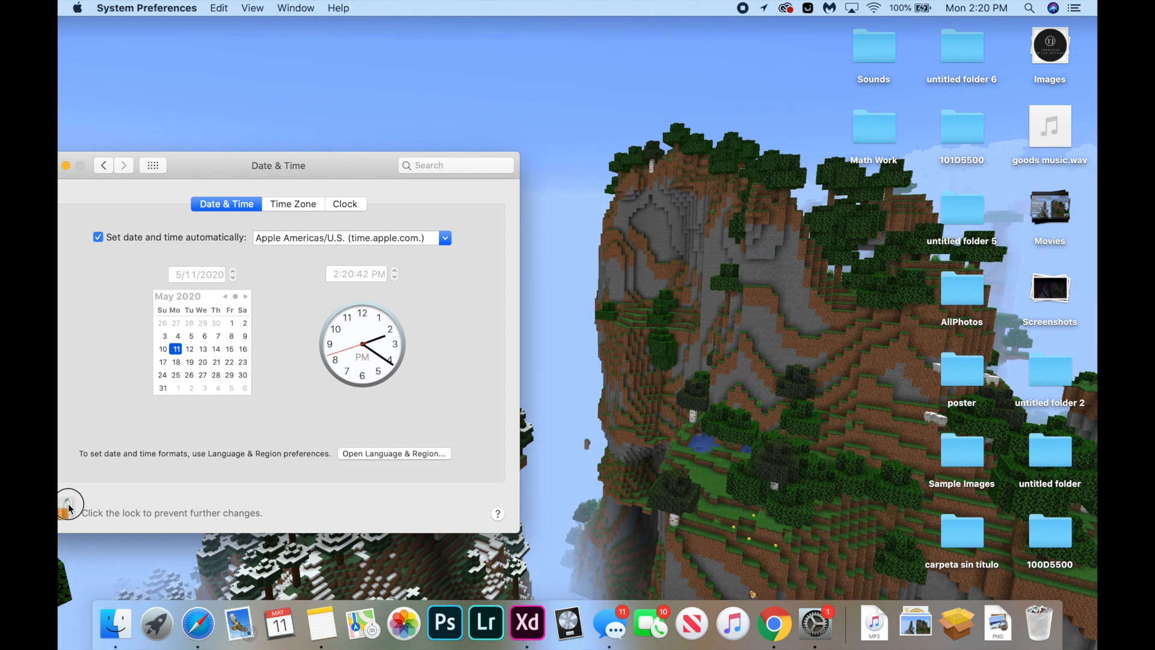
click(67, 510)
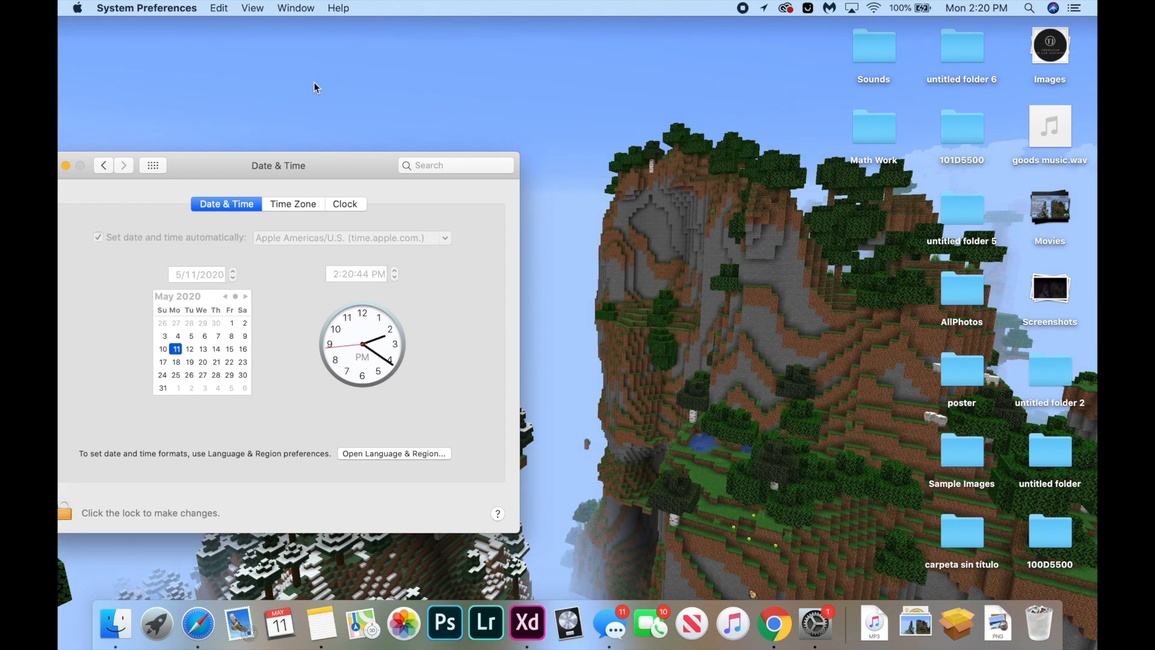
Step: Open the Dynamic Wallpaper Club gallery and scroll past Seoul and Hachiōji to Minimal Forest
click(66, 165)
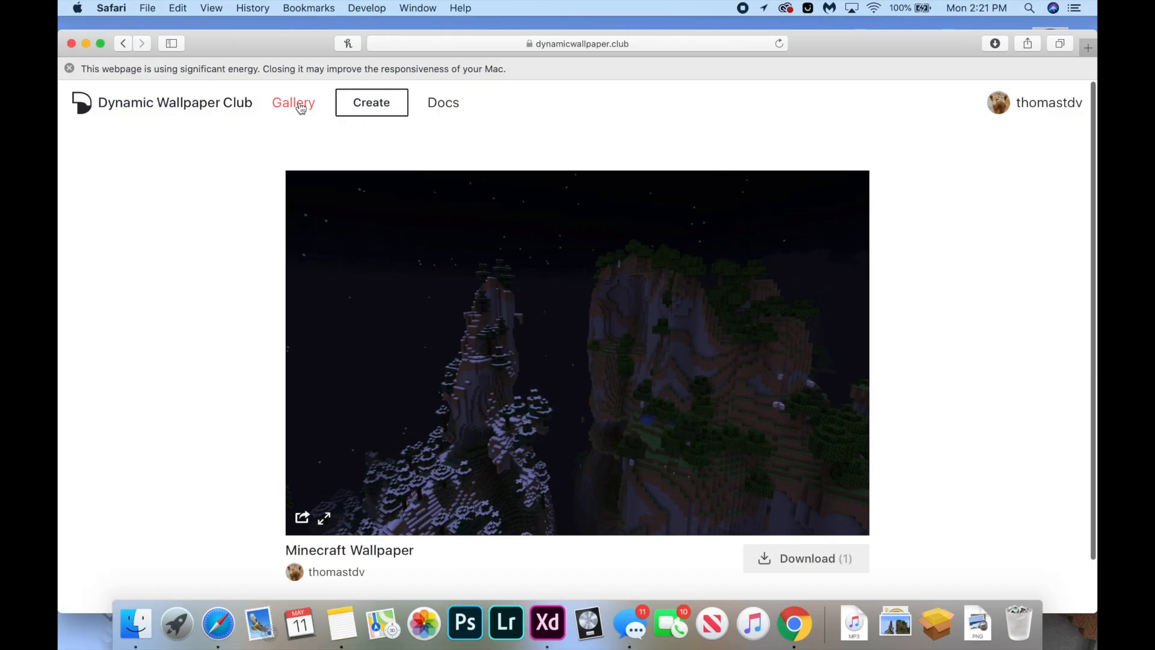
click(293, 103)
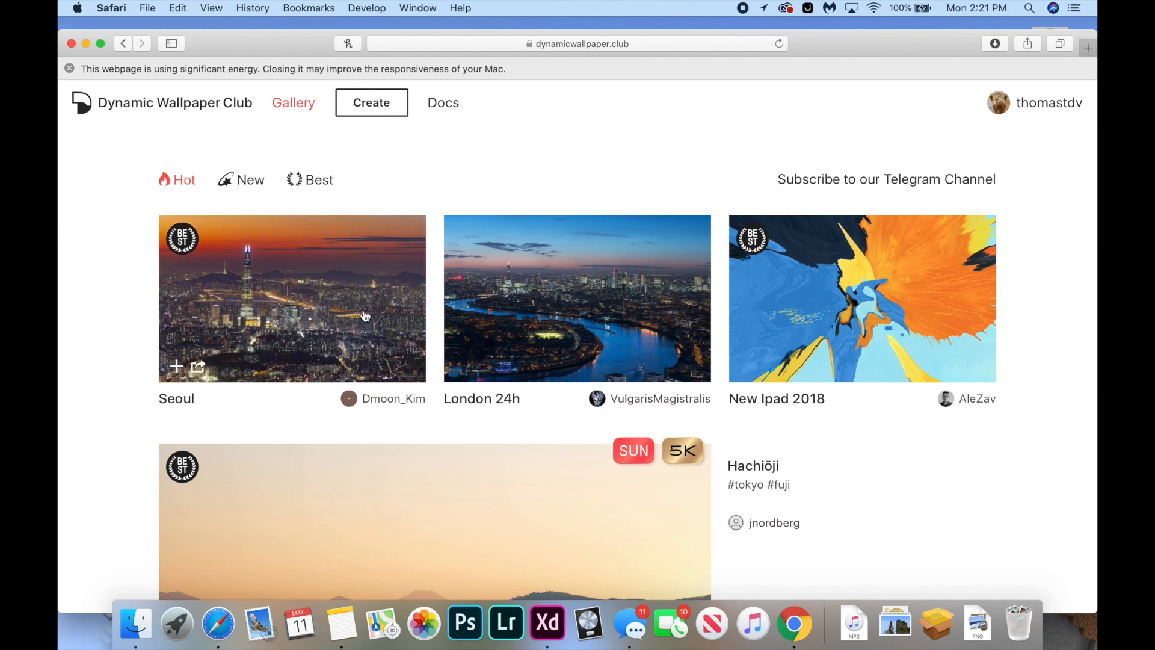
mouse_move(604, 335)
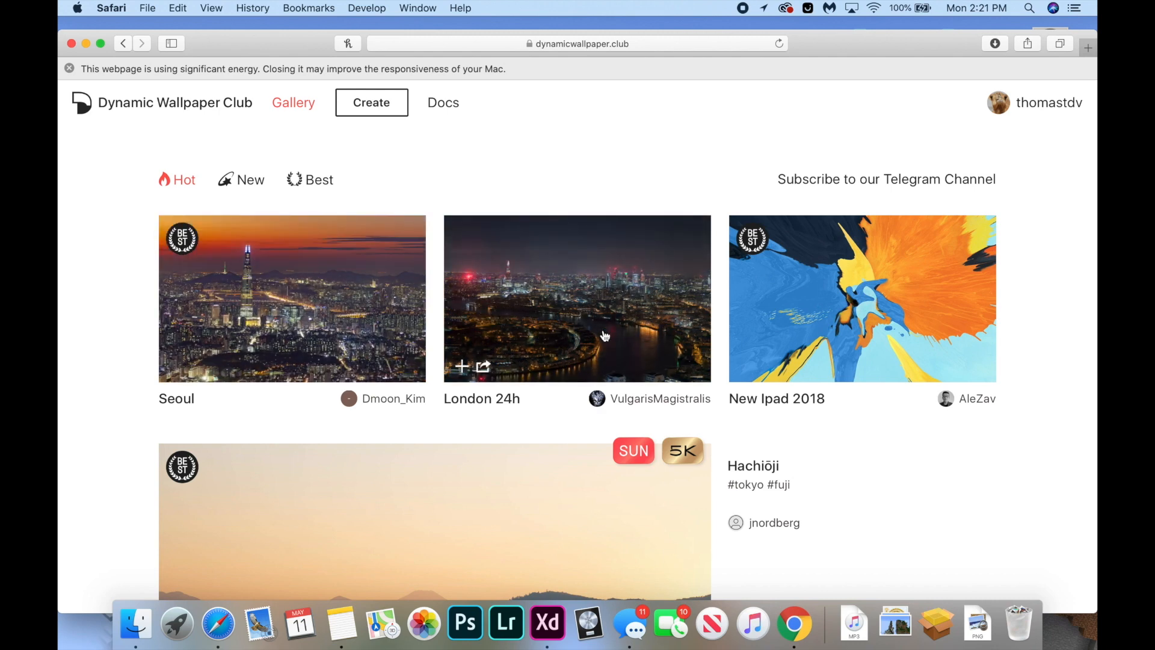
scroll(down, 3)
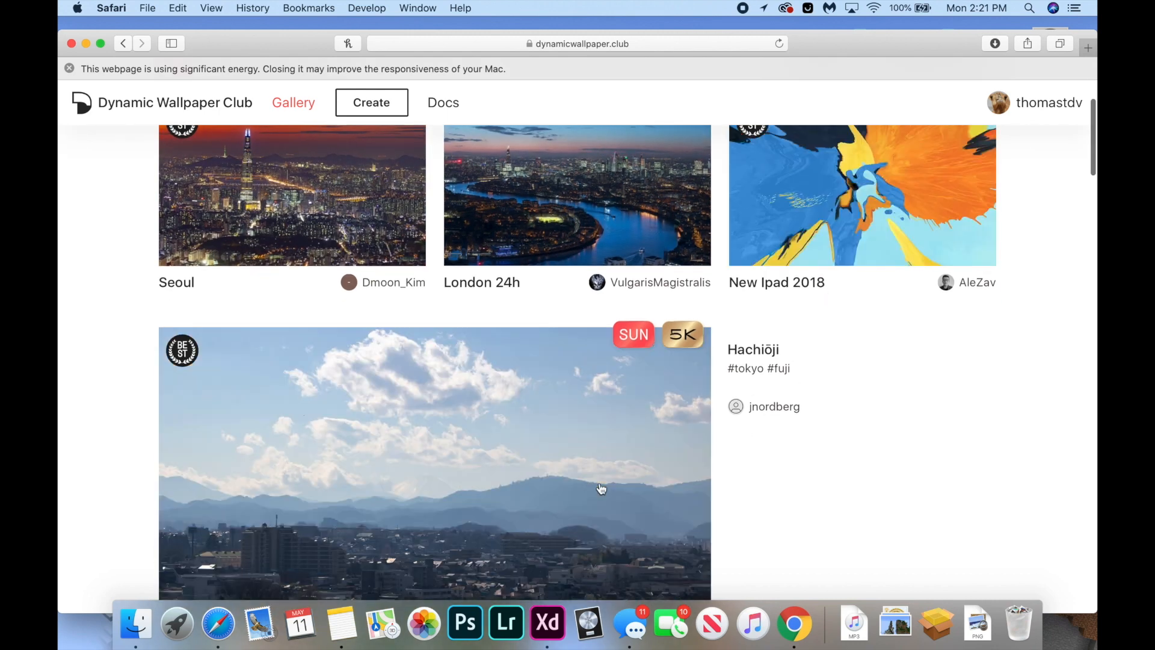
scroll(down, 3)
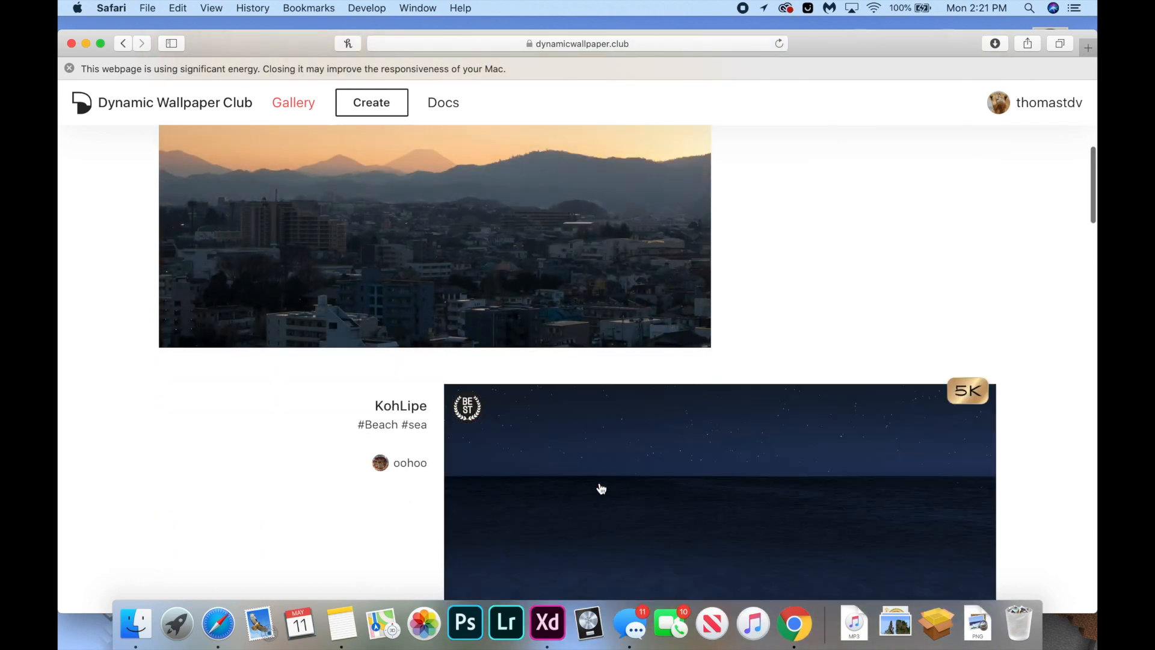
scroll(down, 3)
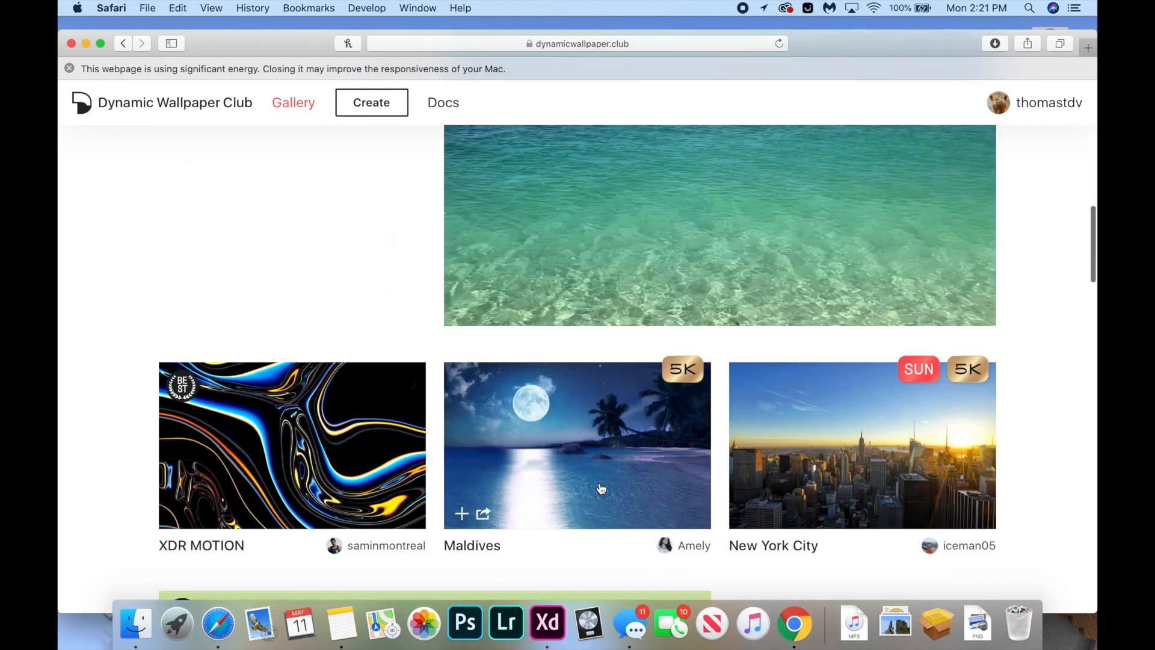
scroll(down, 3)
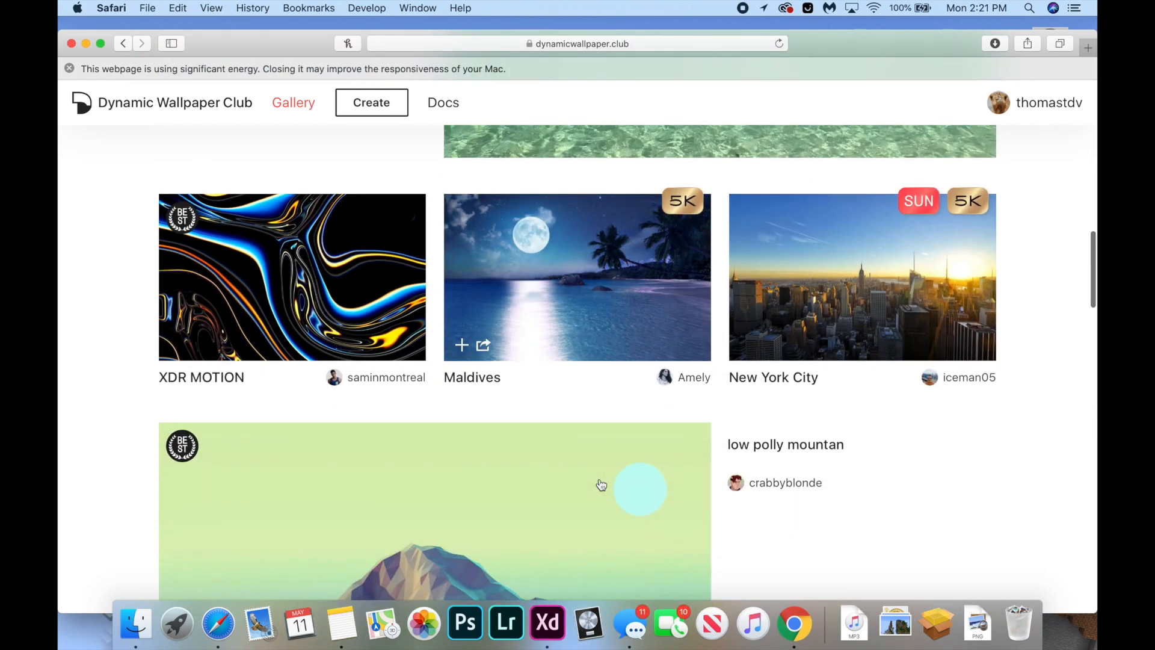
scroll(down, 3)
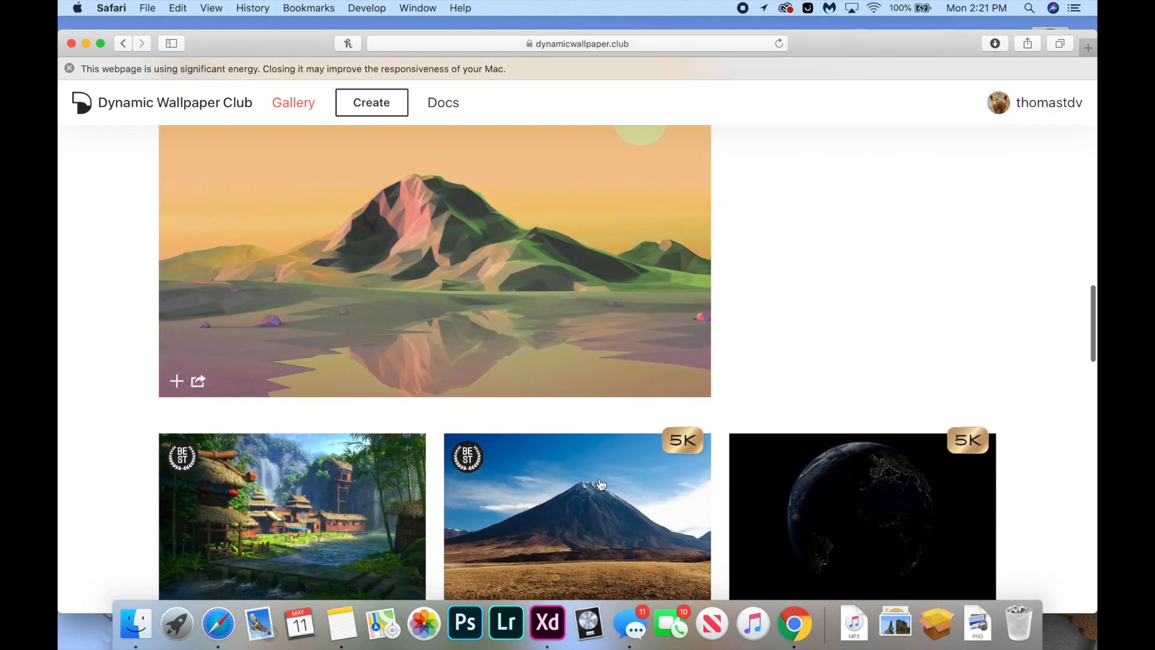
scroll(down, 3)
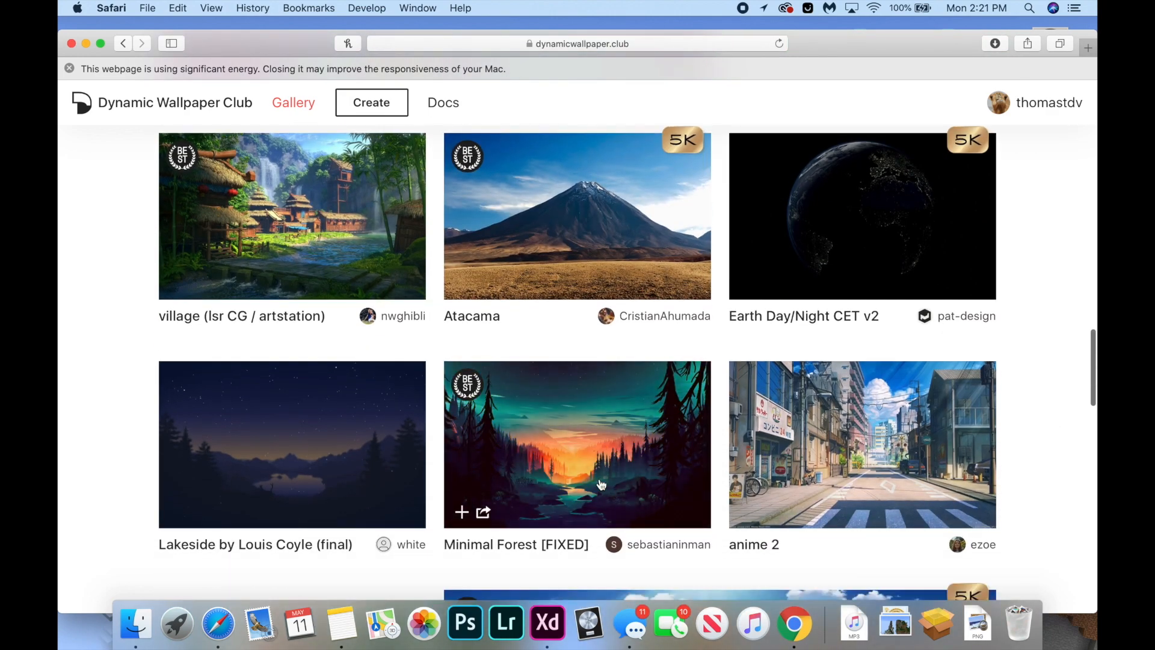